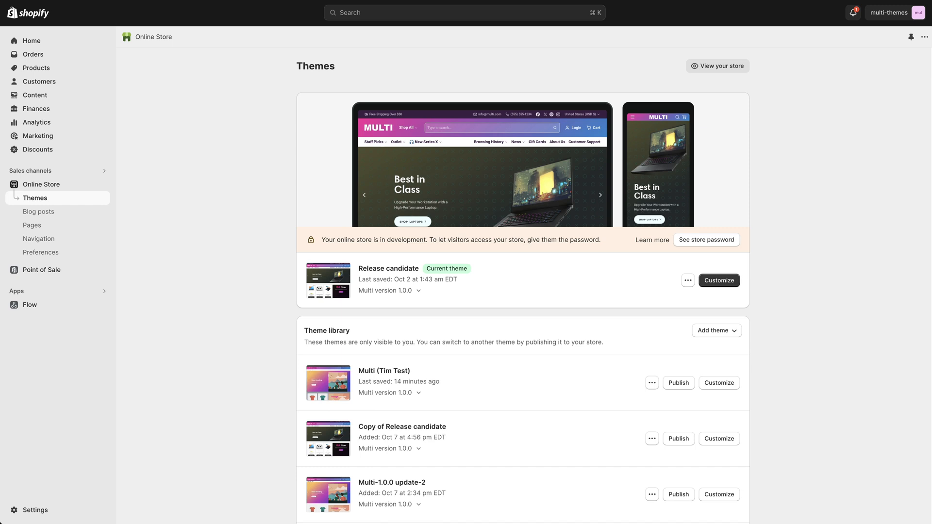
mouse_move(246, 160)
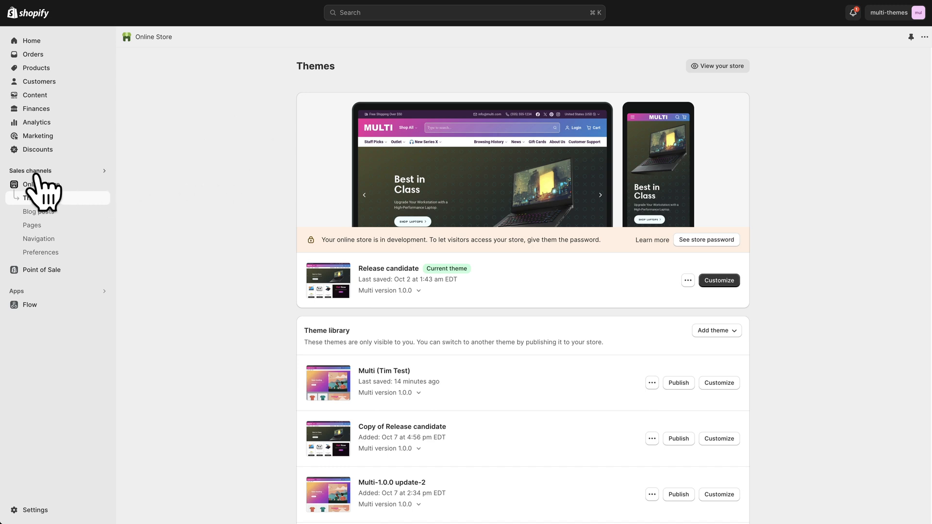
mouse_move(44, 198)
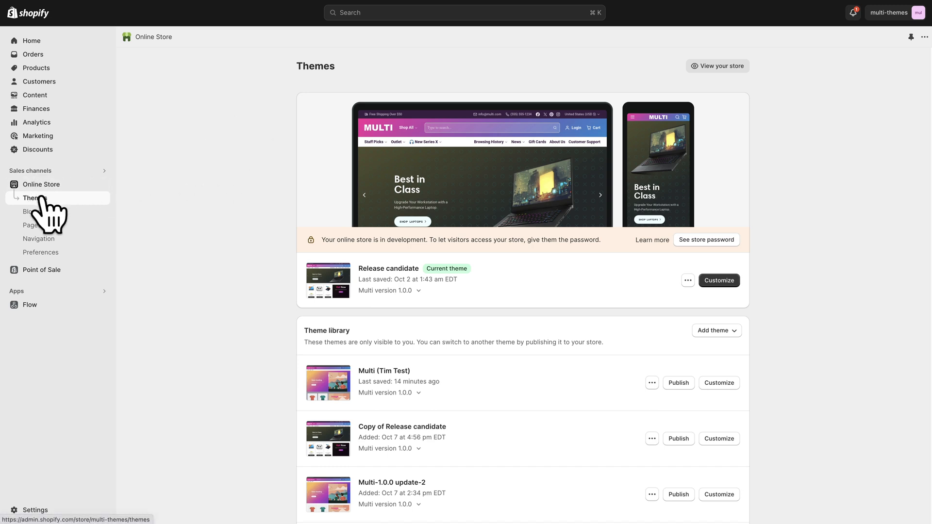
Customize the Multi (Tim Test) theme and show its theme-wide Colors settings.
scroll("down", 3)
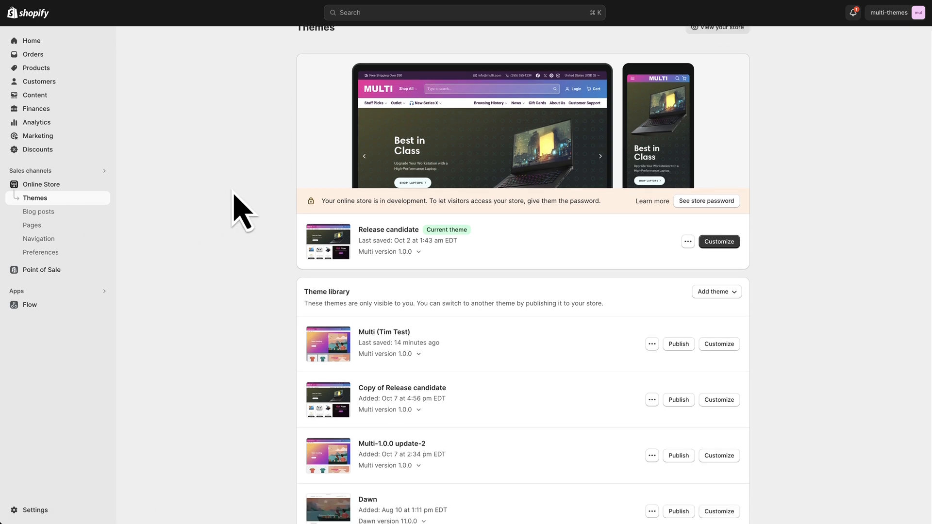
scroll("down", 3)
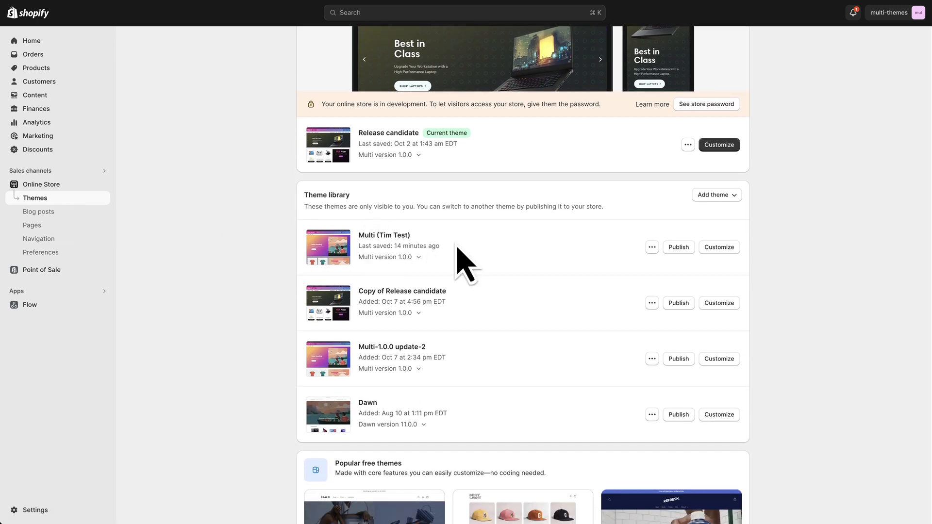
mouse_move(719, 248)
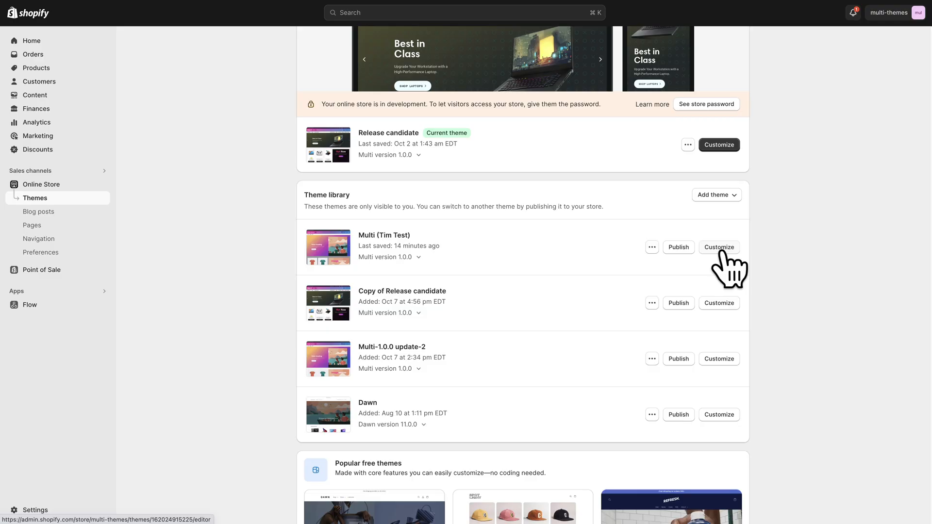
left_click(718, 248)
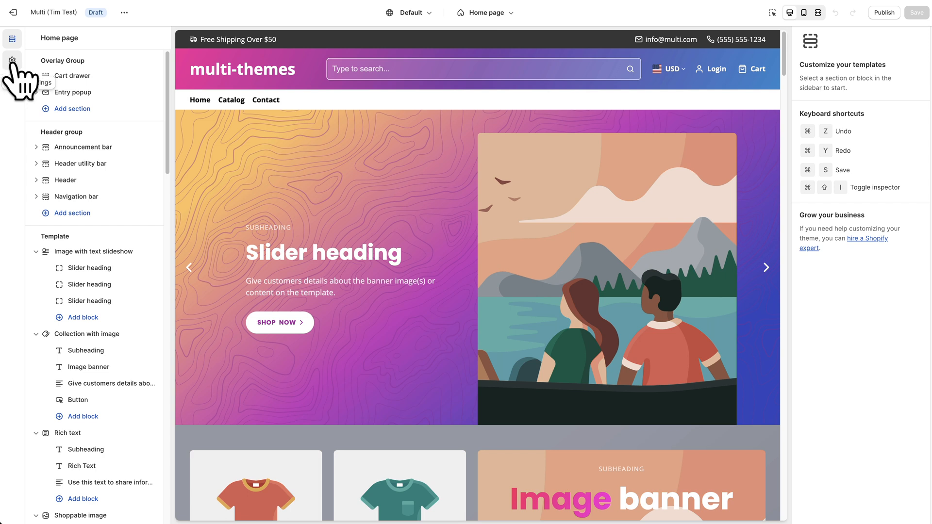
left_click(11, 60)
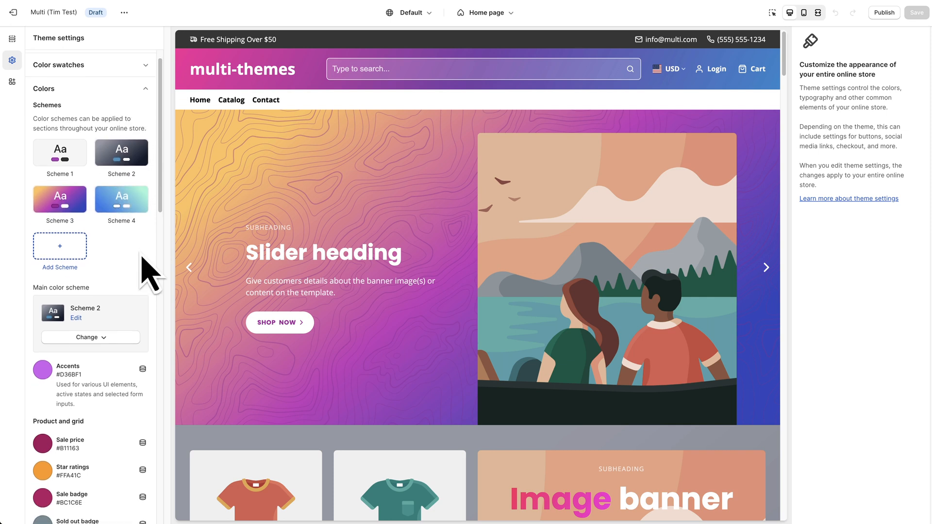
mouse_move(91, 337)
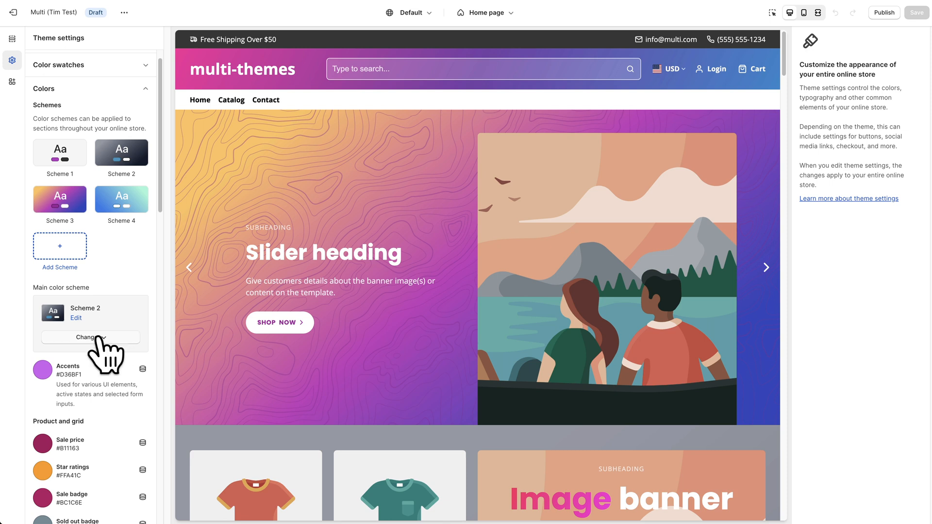
mouse_move(106, 353)
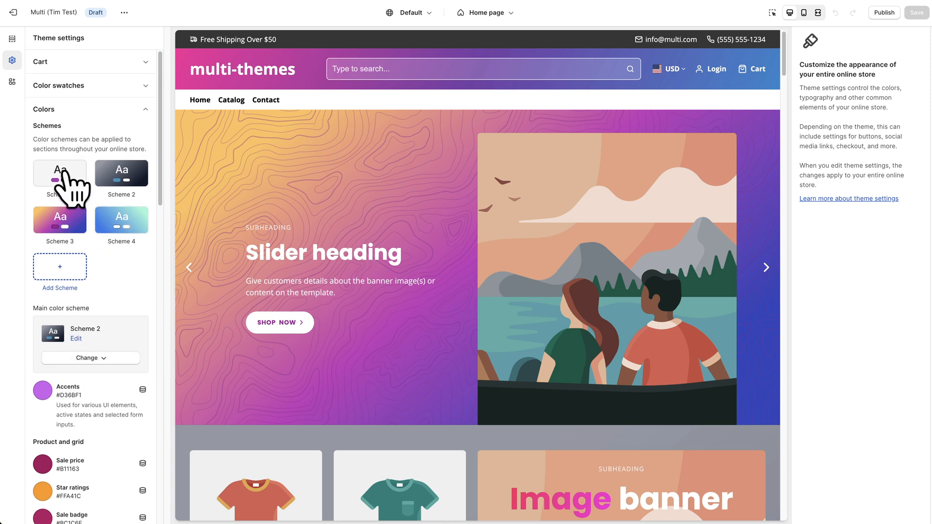
Edit colour Scheme 1 and review its text, background, gradient and button colours.
left_click(59, 172)
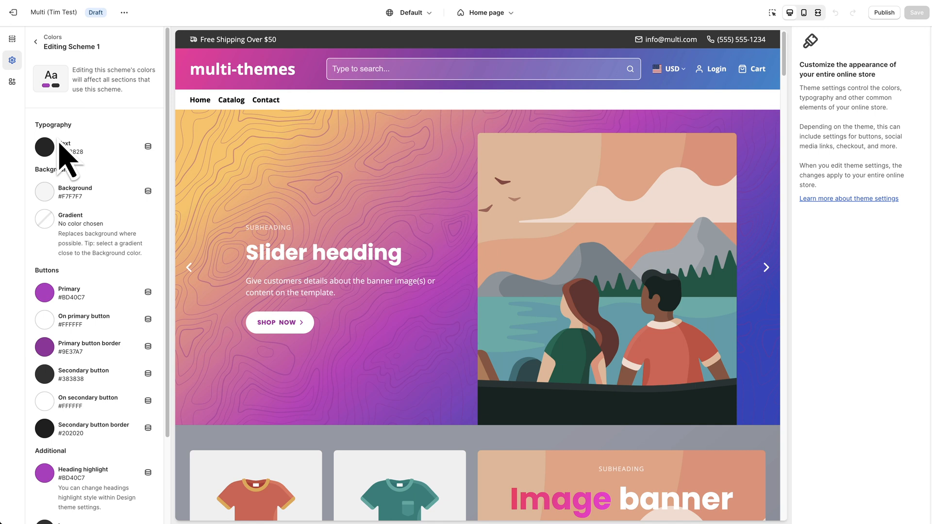
scroll("down", 3)
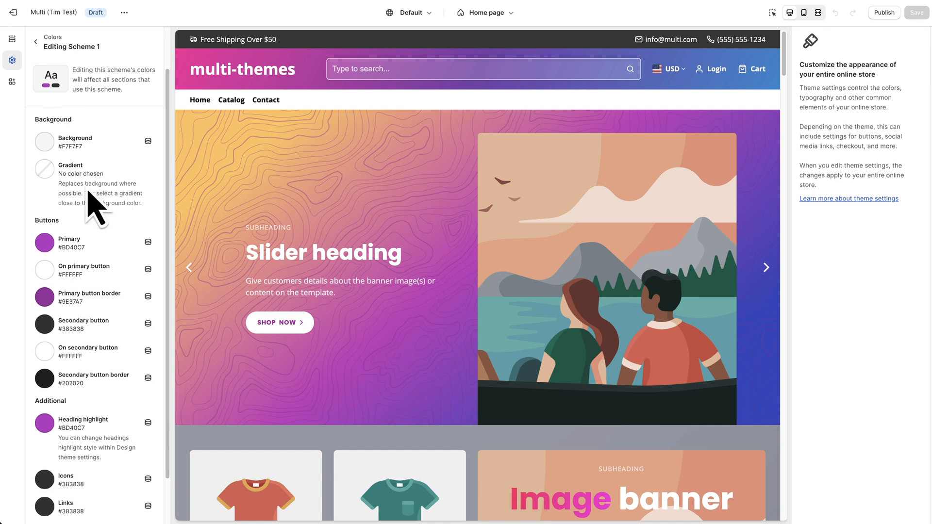
mouse_move(88, 210)
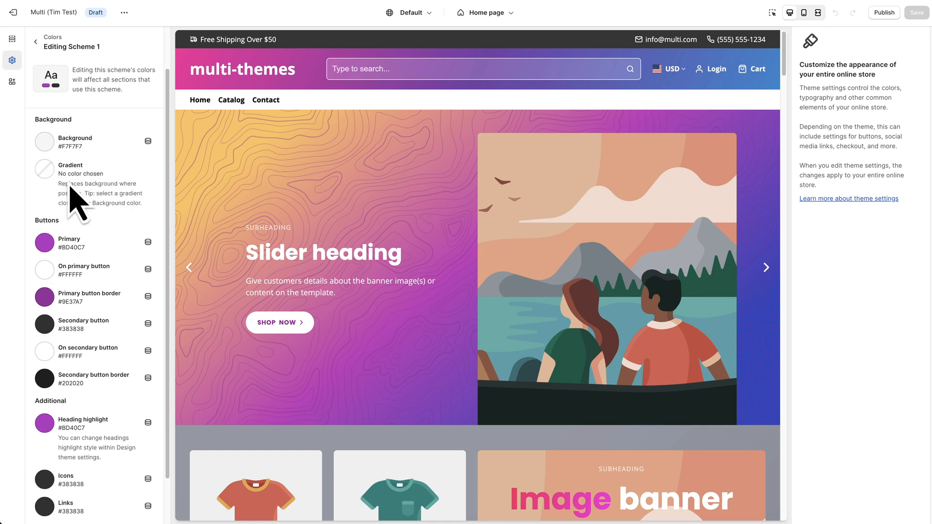
mouse_move(249, 173)
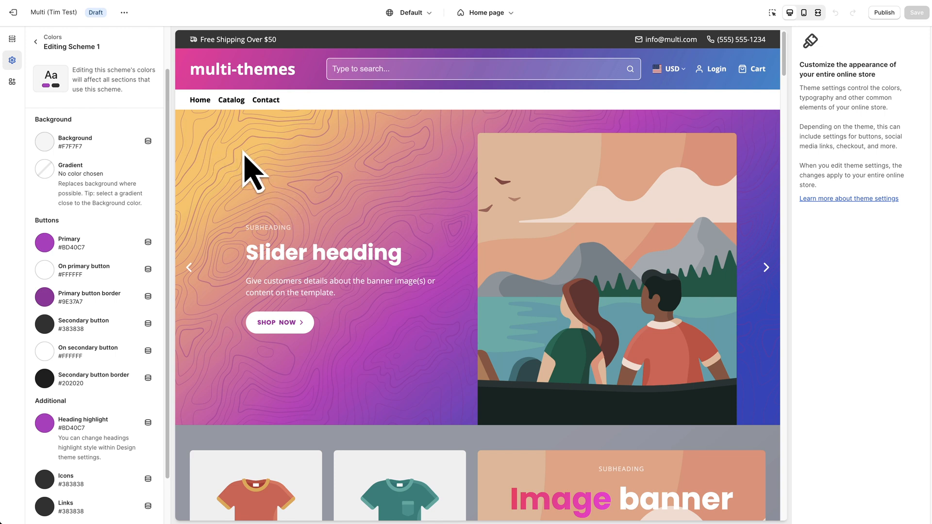
mouse_move(206, 139)
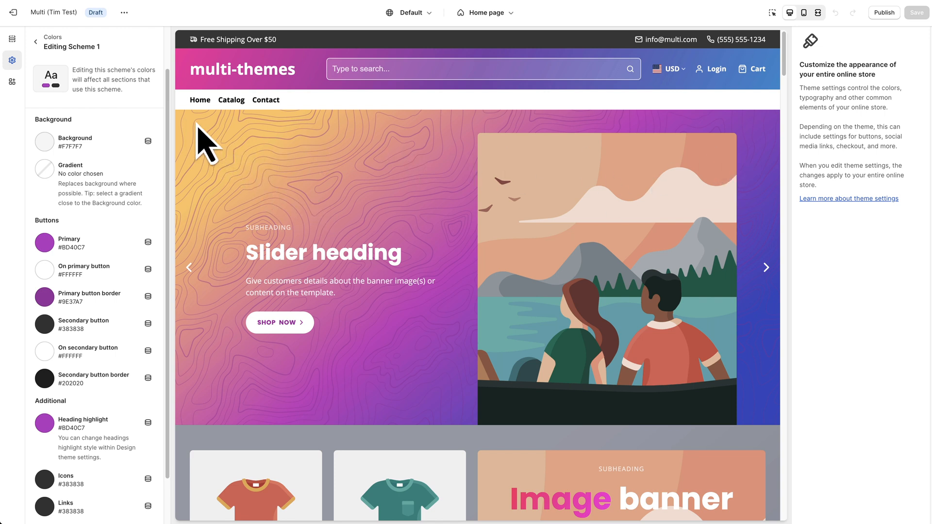
mouse_move(474, 259)
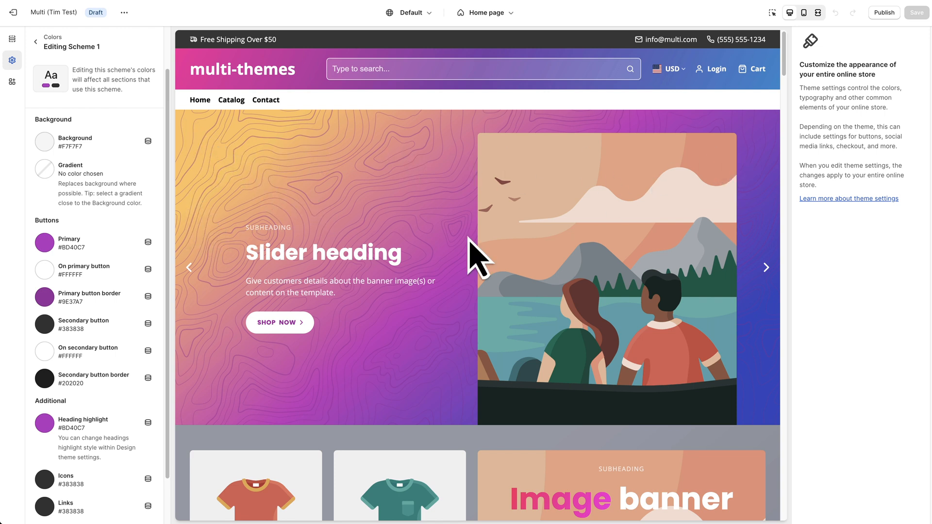
mouse_move(291, 187)
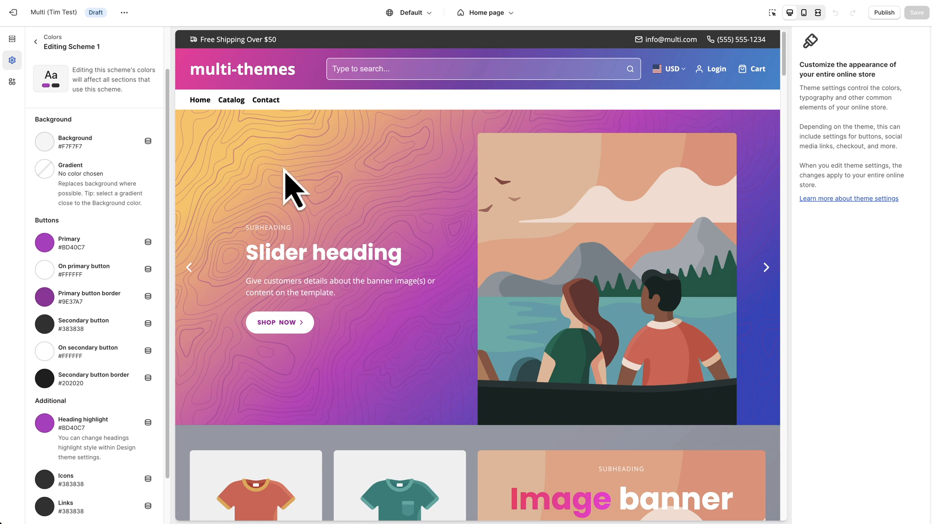
mouse_move(187, 205)
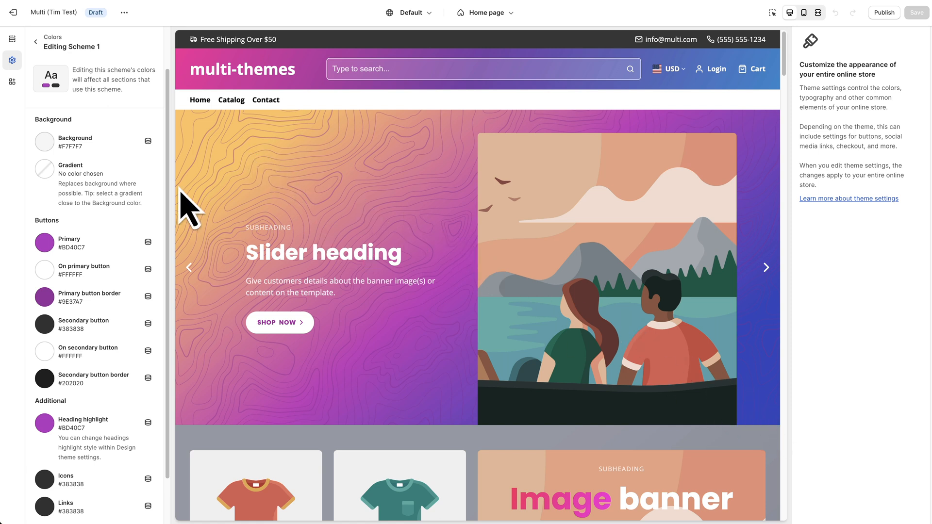
scroll("down", 3)
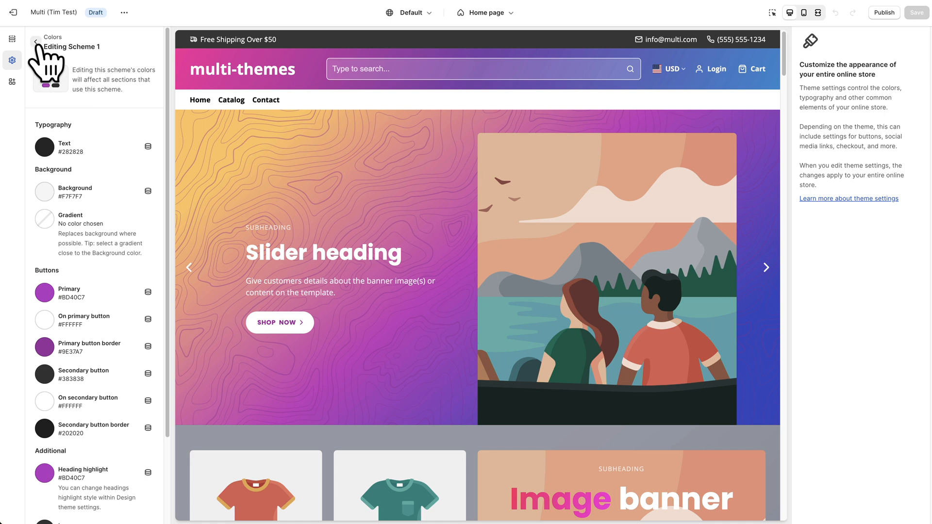
Go back from Scheme 1 to the list of all colour schemes.
left_click(36, 42)
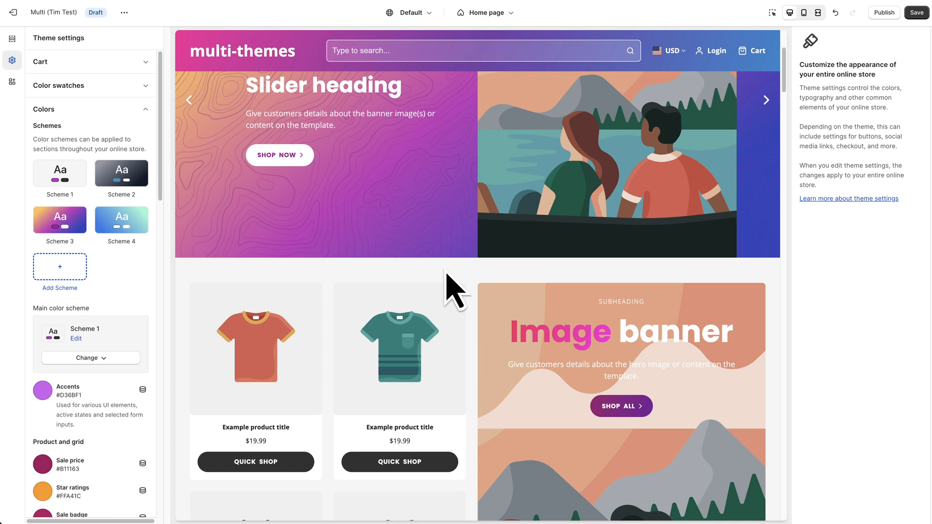
scroll("down", 3)
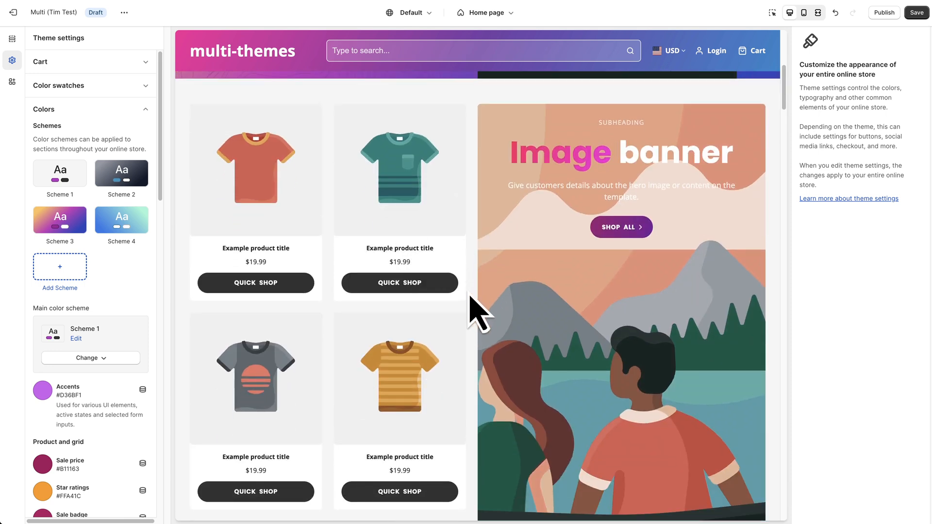
scroll("down", 3)
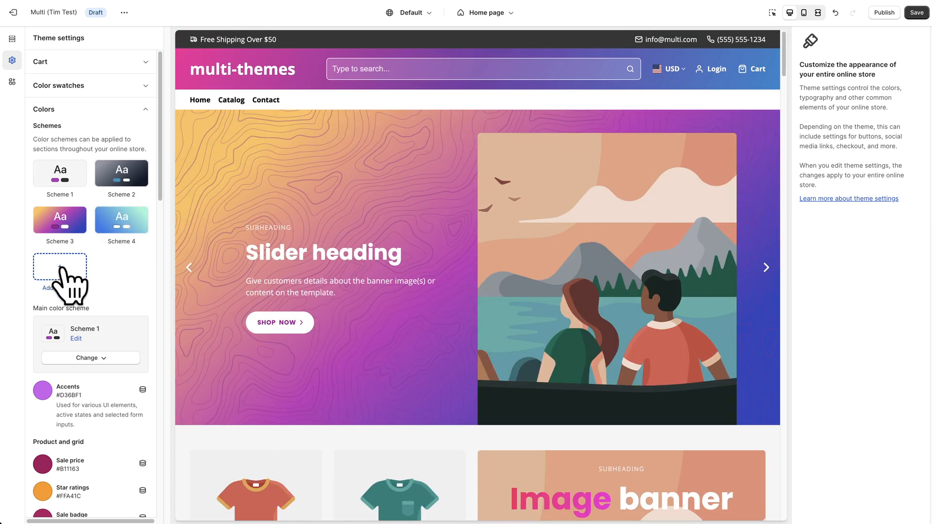
Add a new Scheme 5 and return to the colour schemes overview.
left_click(60, 269)
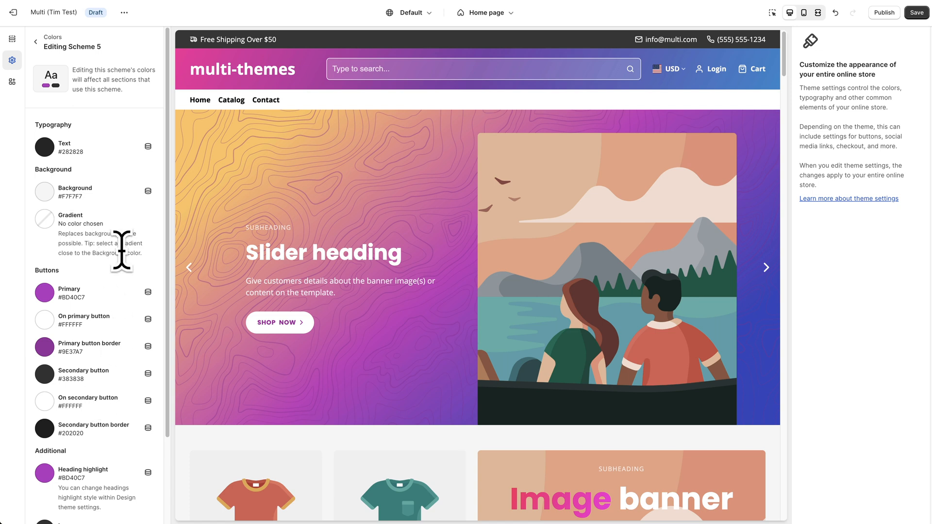
mouse_move(122, 261)
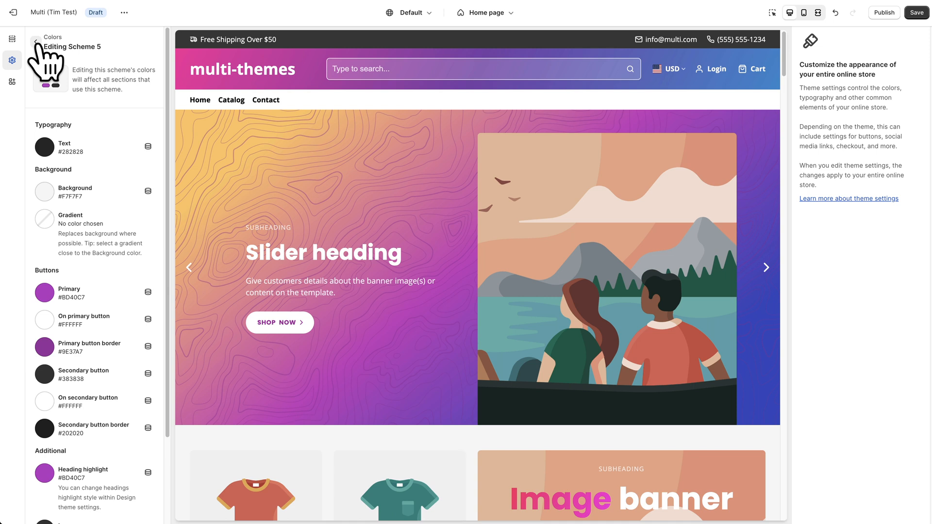
left_click(38, 42)
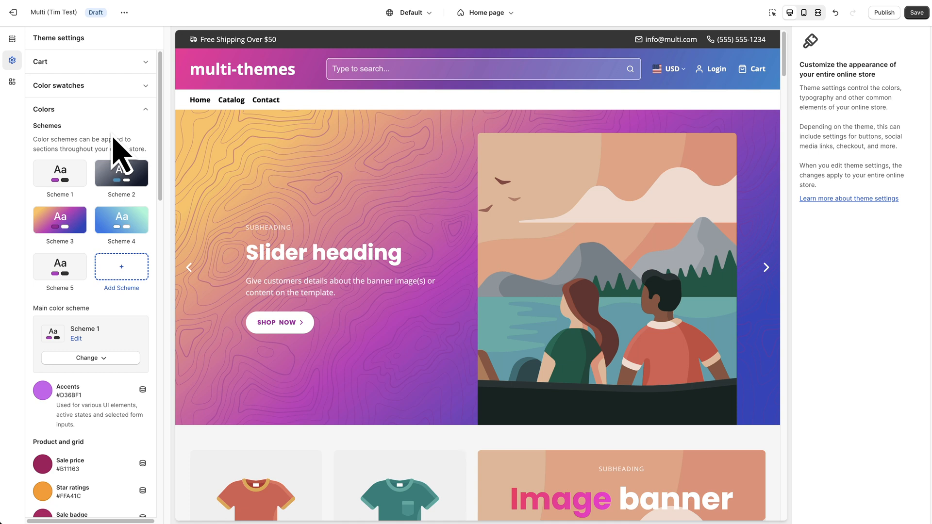
mouse_move(112, 142)
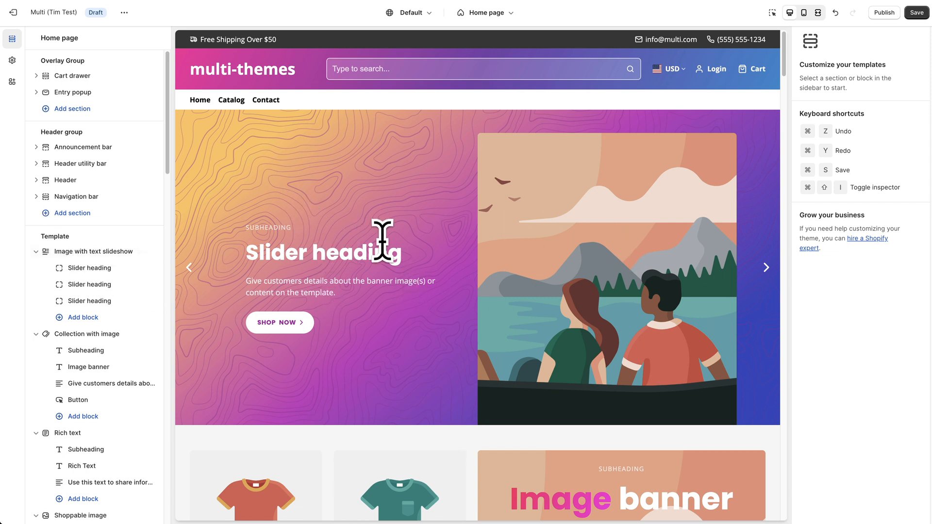
mouse_move(249, 154)
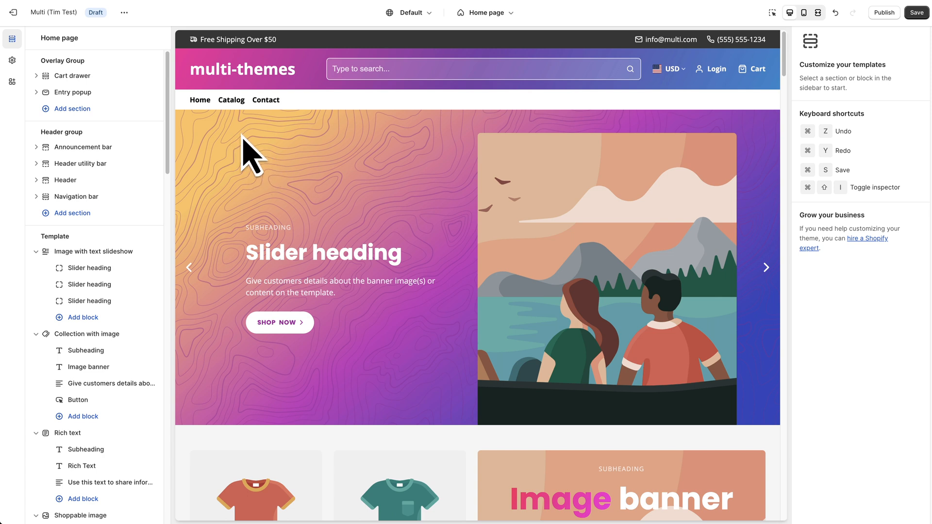
mouse_move(486, 356)
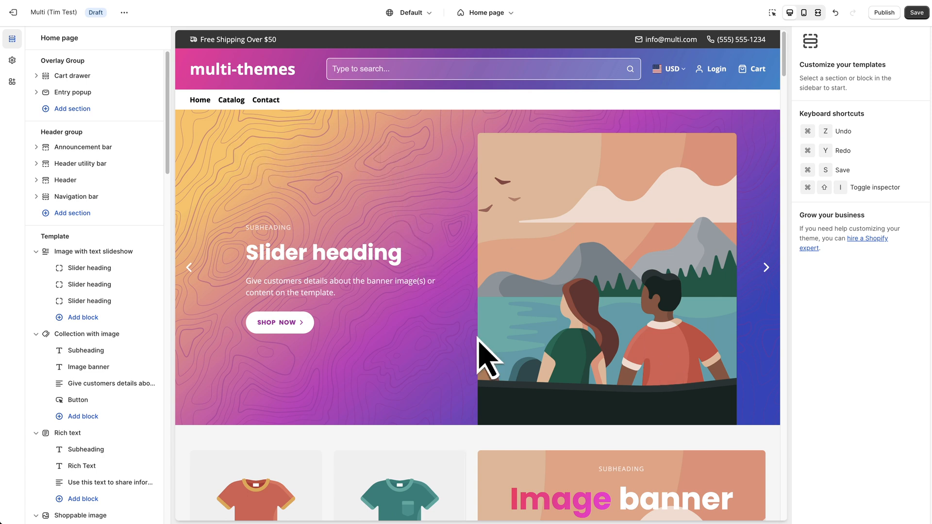
Select the first hero slideshow slide to show its block settings.
left_click(92, 251)
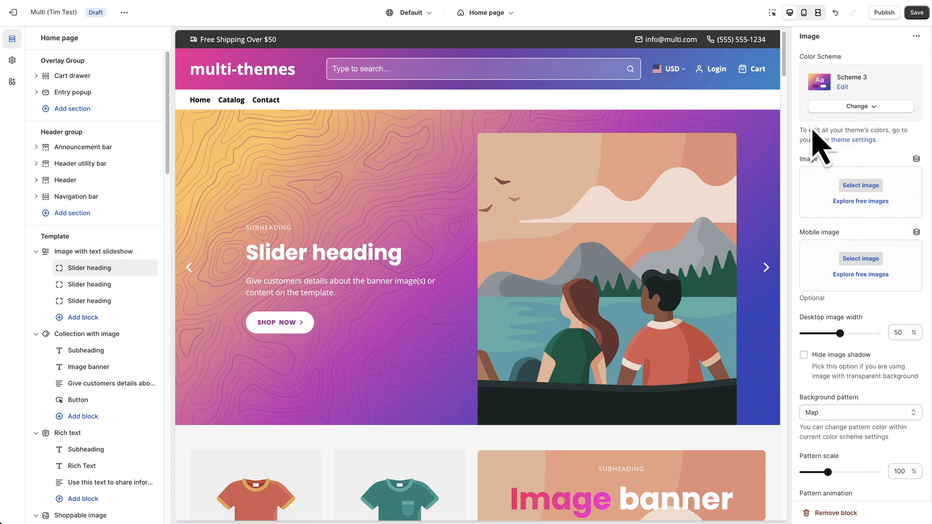
mouse_move(862, 80)
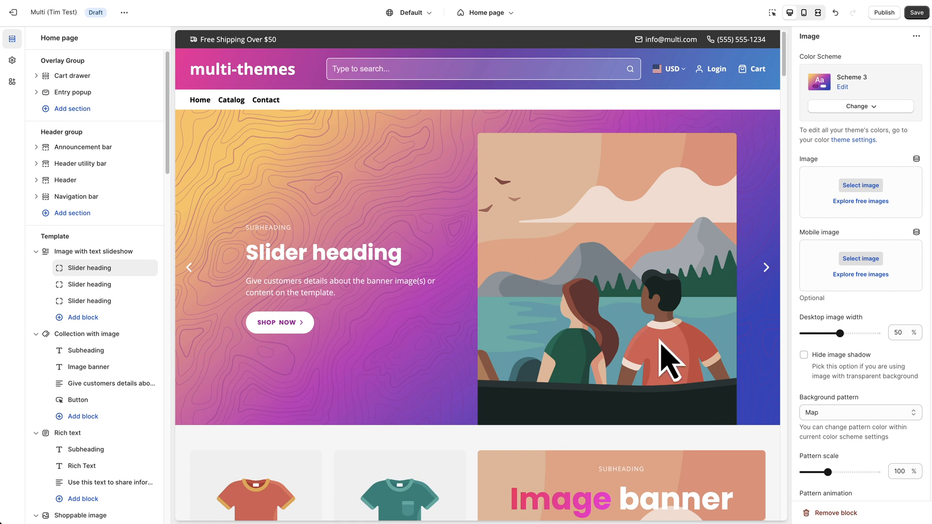
mouse_move(464, 151)
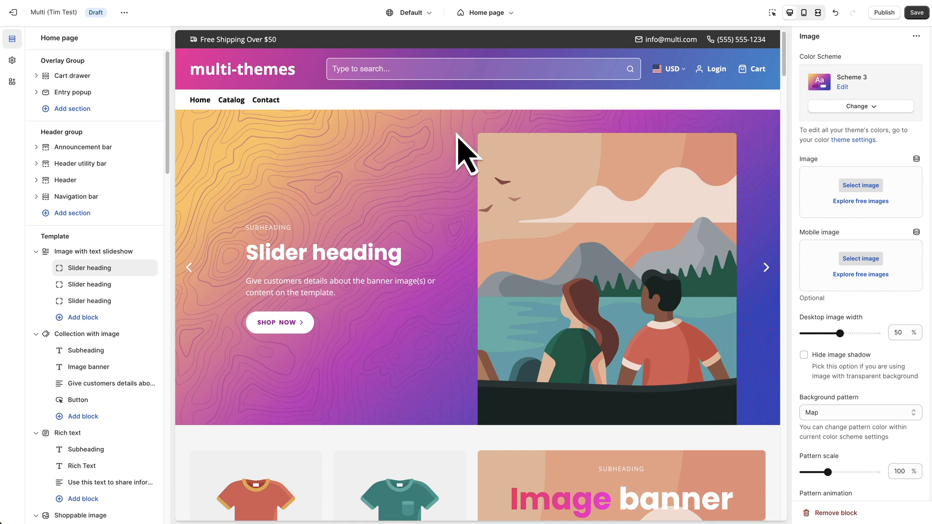
mouse_move(416, 235)
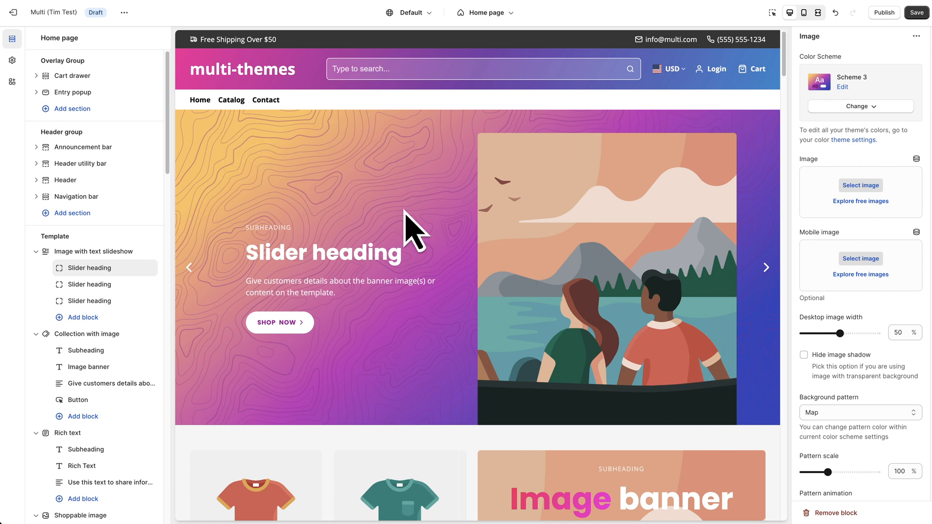
mouse_move(853, 110)
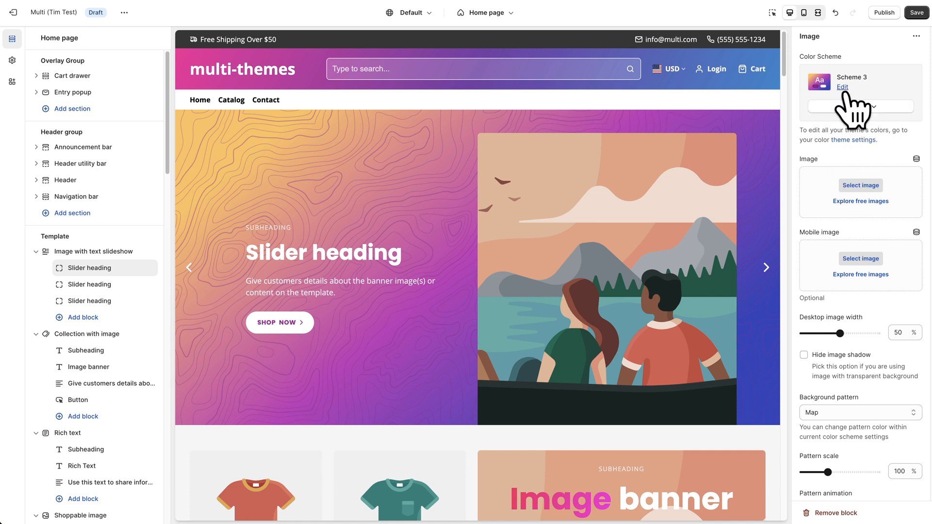
Recolour Scheme 3's background gradient to an orange-red-green blend for the hero slide.
left_click(842, 86)
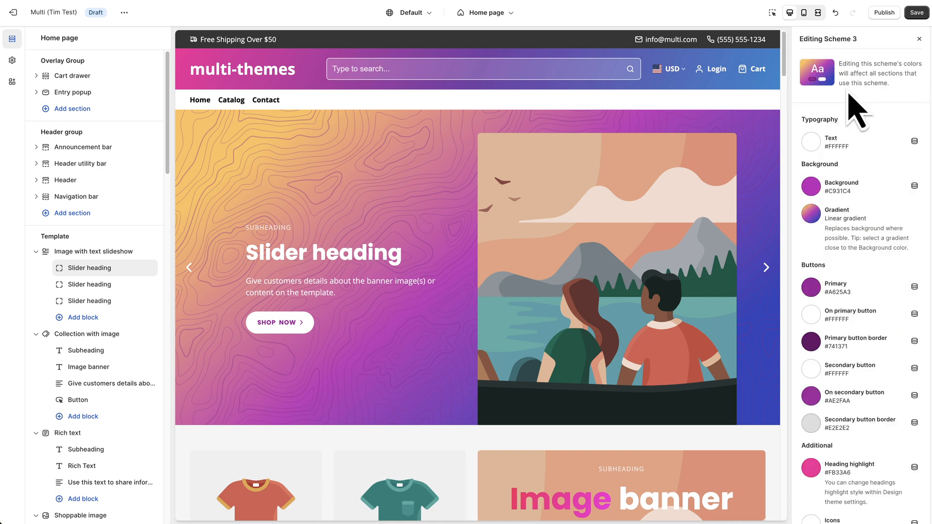
mouse_move(809, 214)
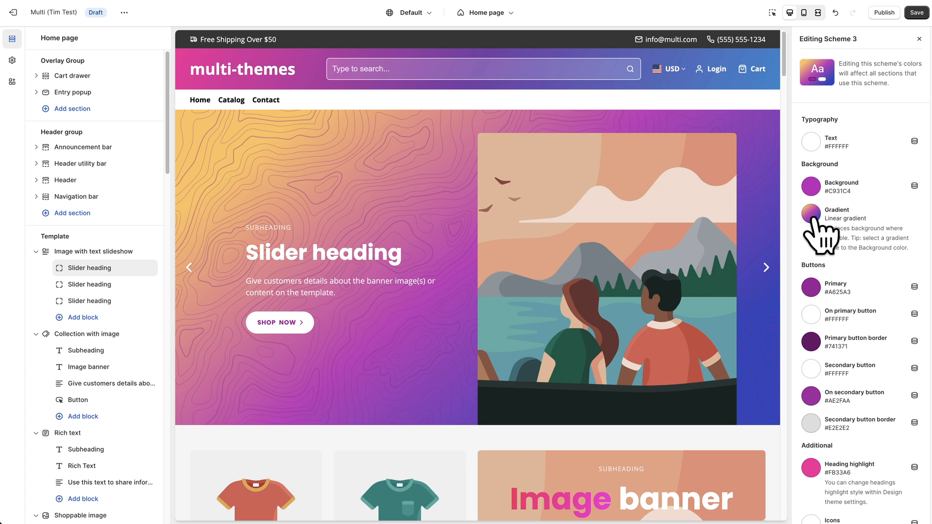
left_click(810, 215)
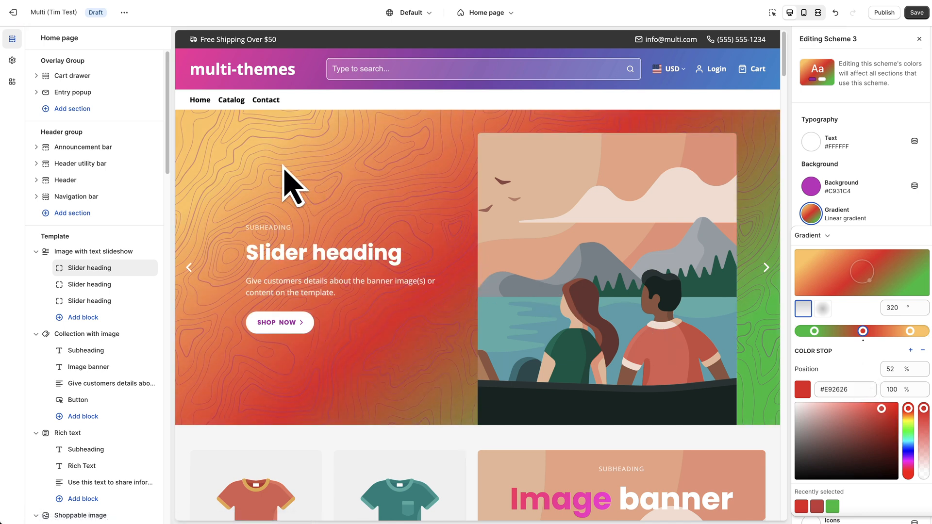
mouse_move(531, 300)
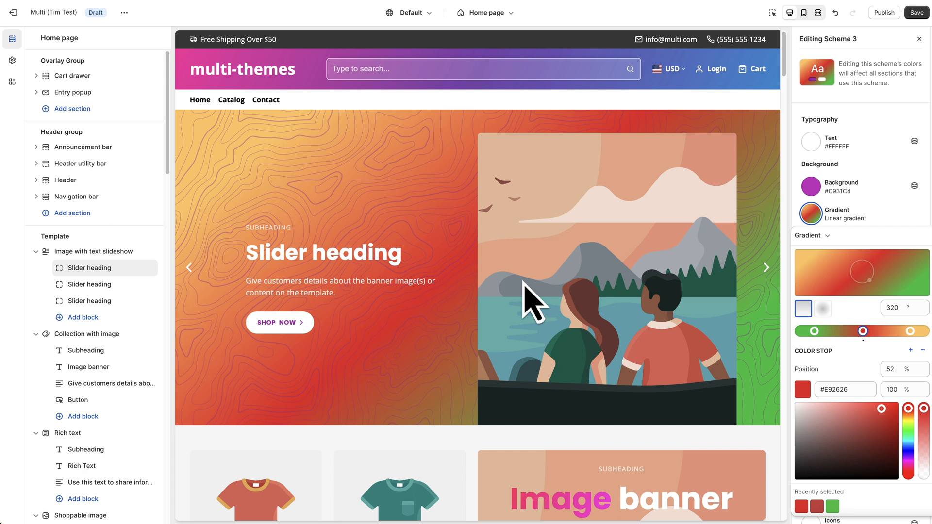
mouse_move(280, 193)
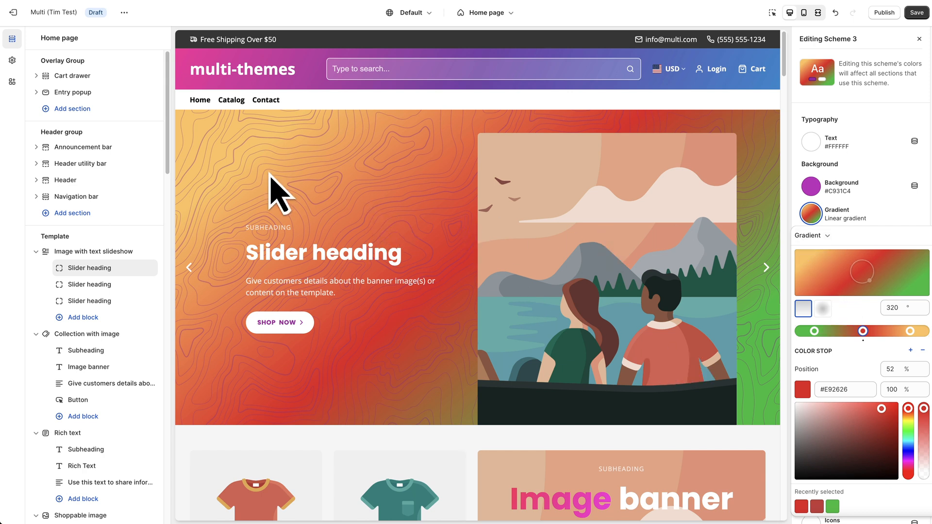
mouse_move(894, 182)
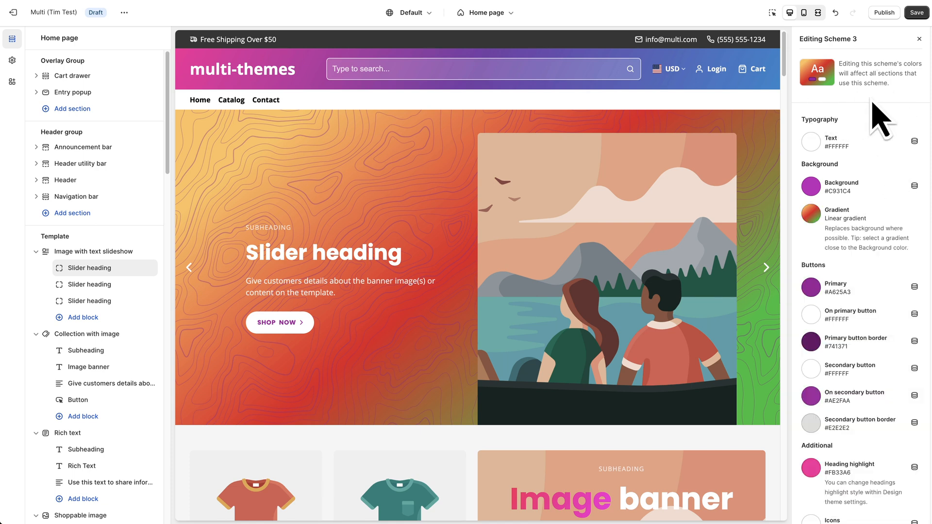
scroll("down", 3)
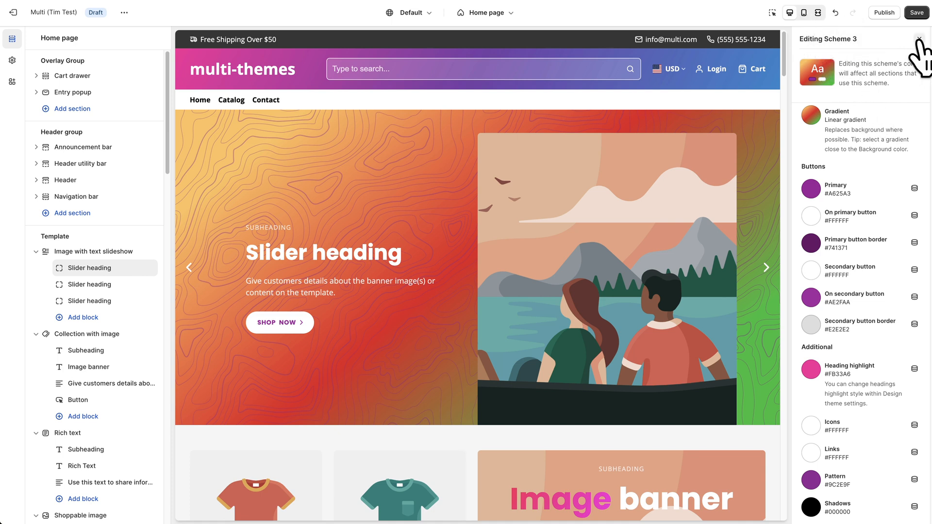
left_click(925, 39)
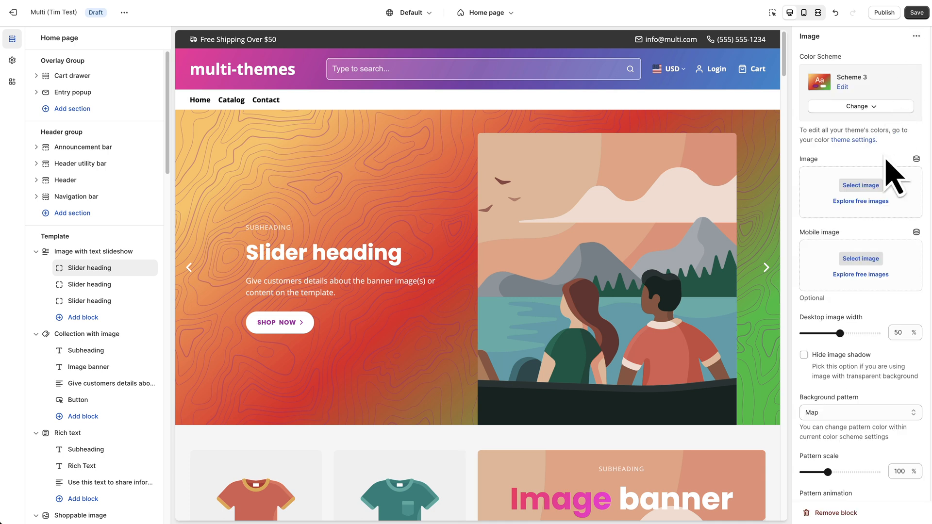
Set the slide's background pattern to Clouds and raise its scale to 160%.
scroll("down", 3)
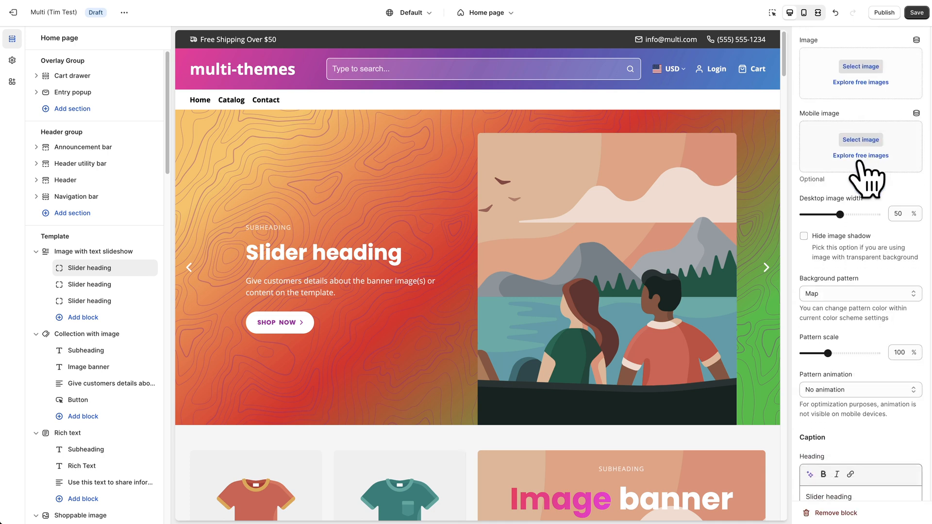
mouse_move(475, 249)
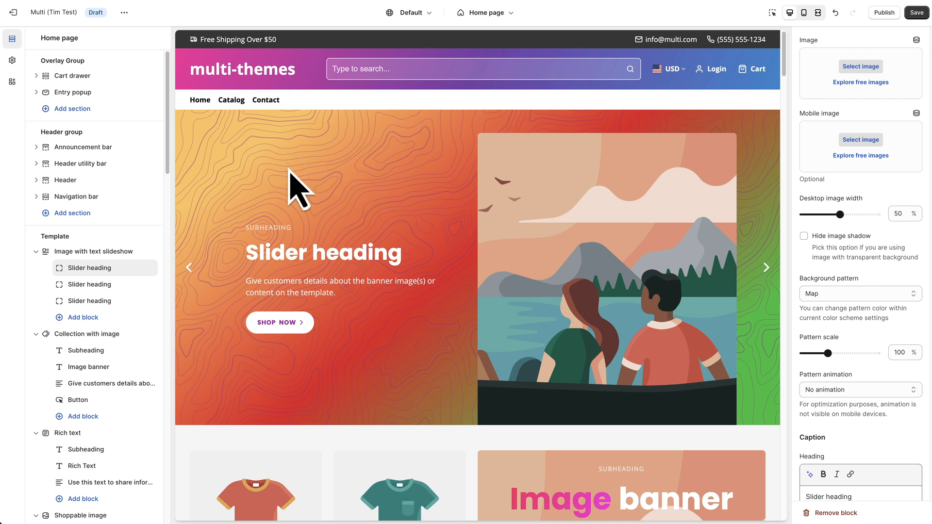
mouse_move(303, 193)
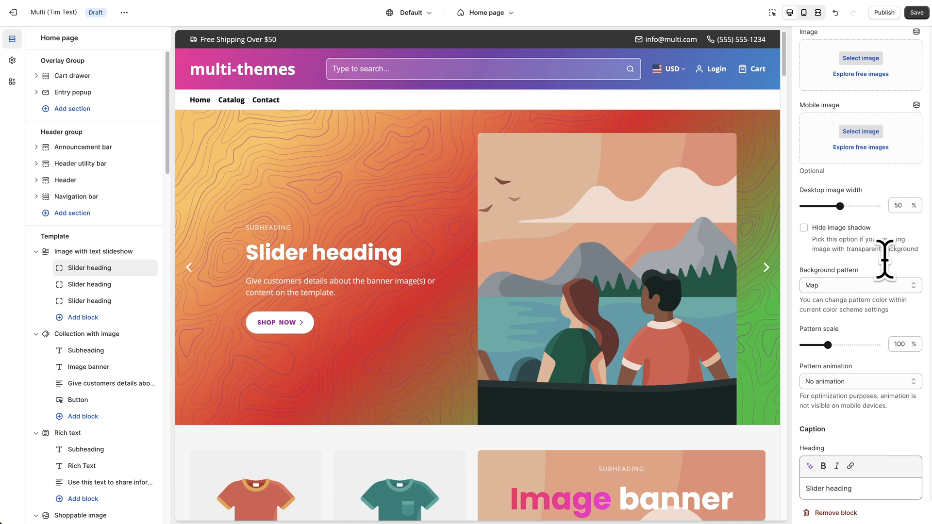
scroll("down", 3)
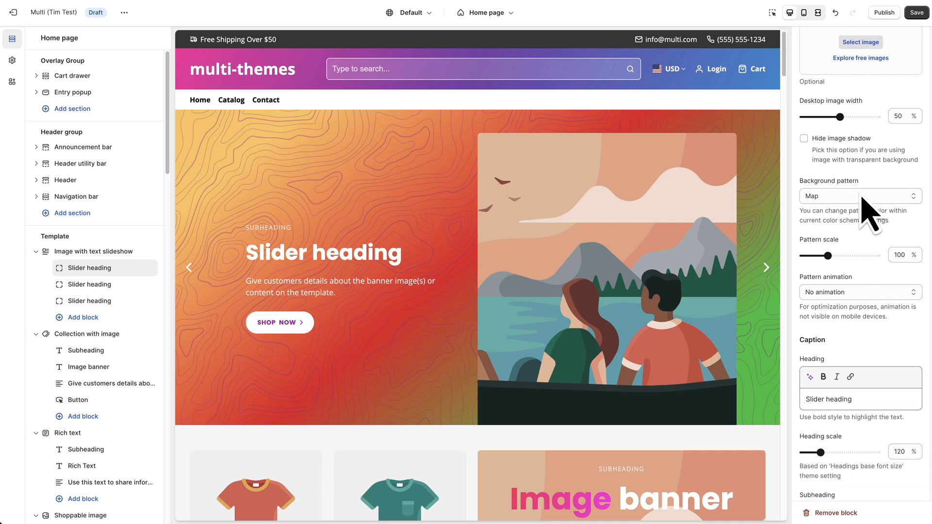
left_click(858, 195)
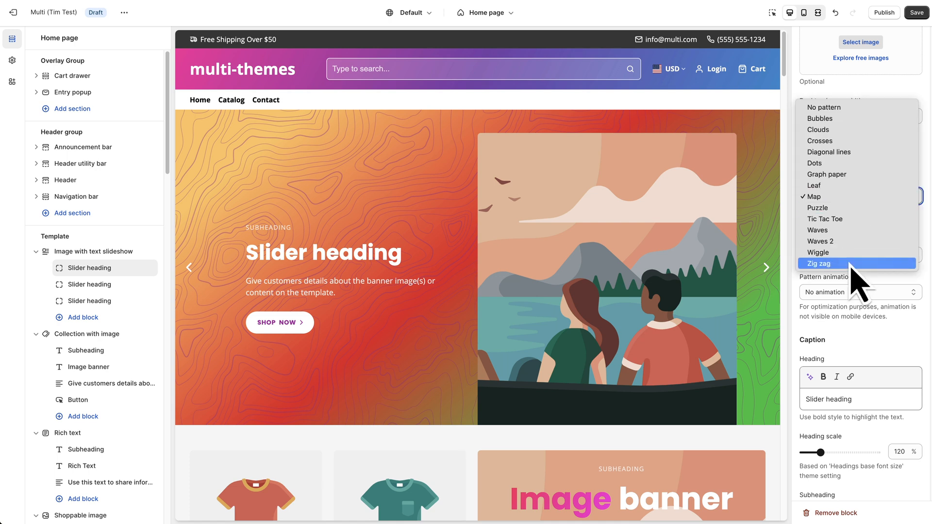
mouse_move(838, 118)
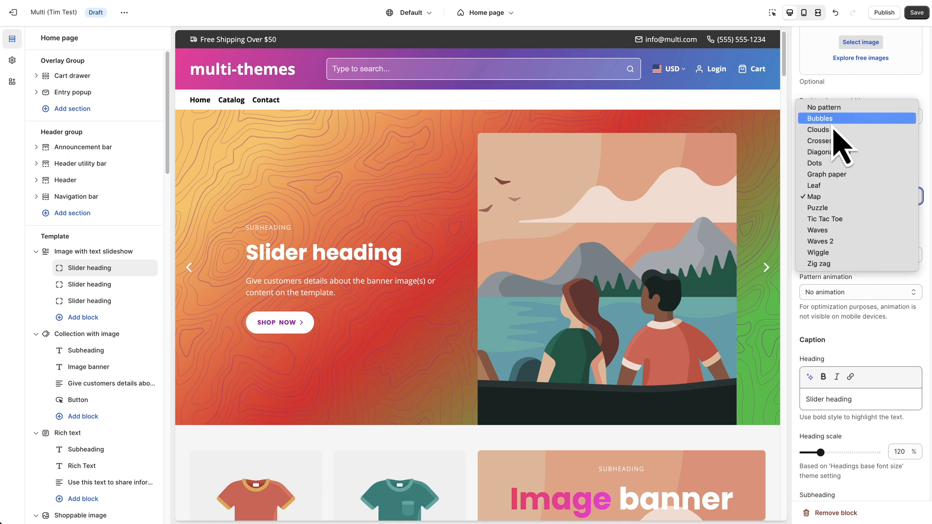
mouse_move(817, 129)
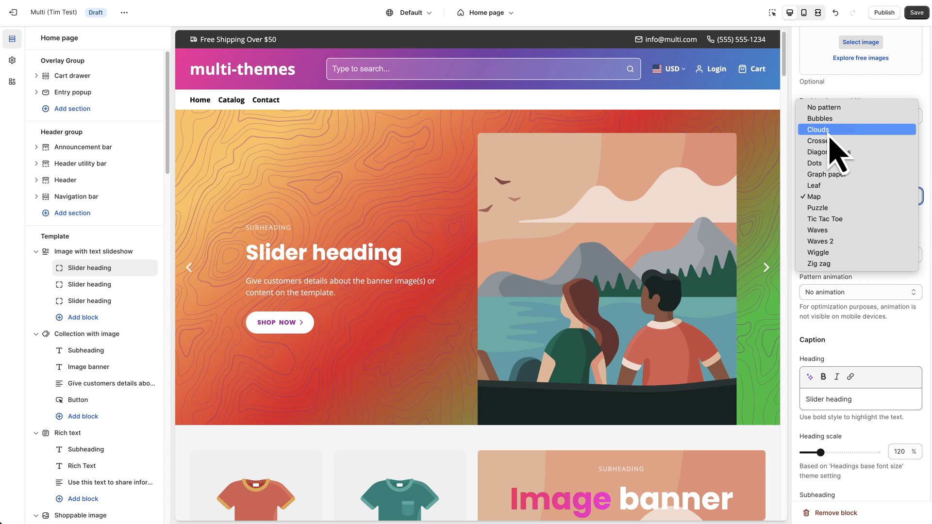
left_click(818, 130)
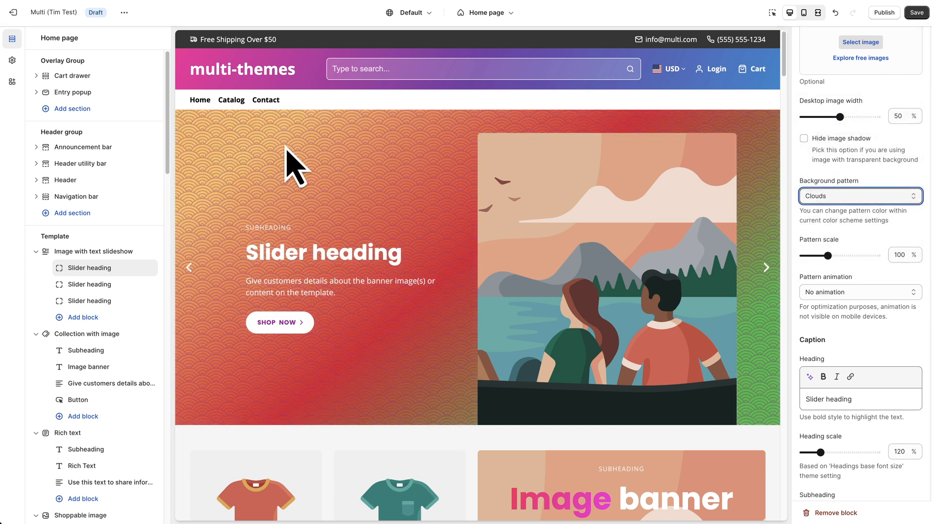
mouse_move(372, 243)
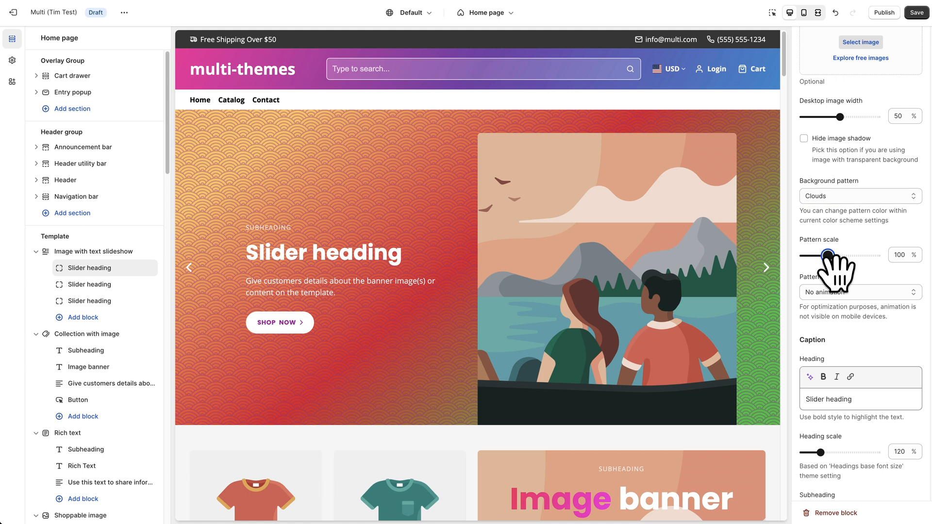
left_click_drag(827, 255, 850, 255)
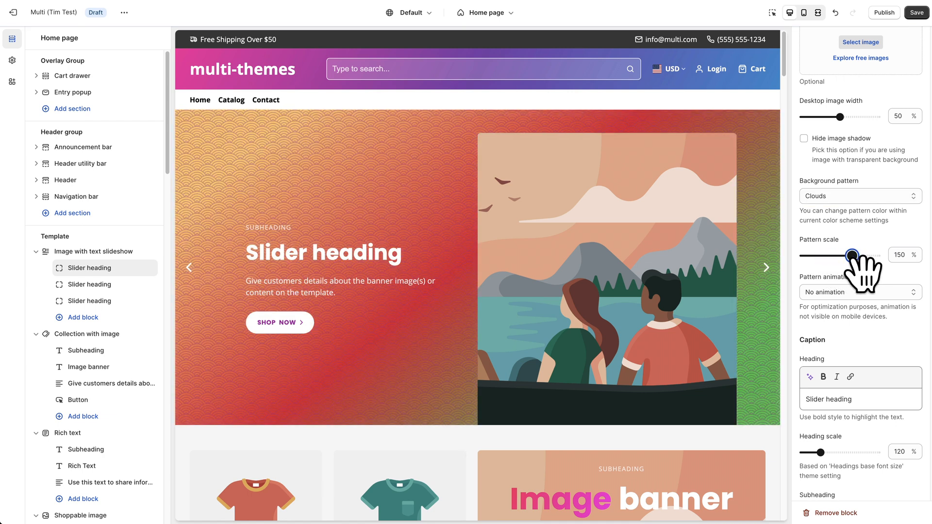
left_click_drag(846, 254, 857, 255)
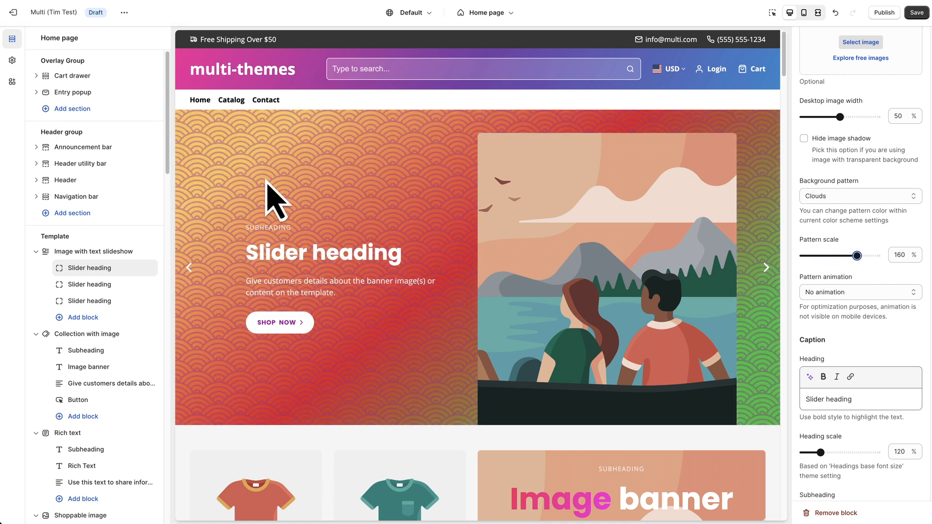
left_click(859, 195)
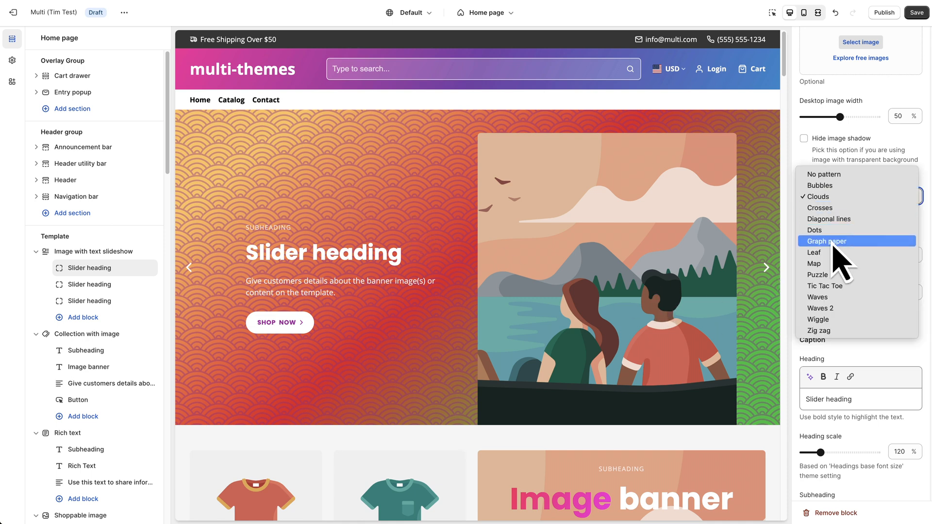
Switch the background pattern to Leaf at 110% scale.
left_click(814, 252)
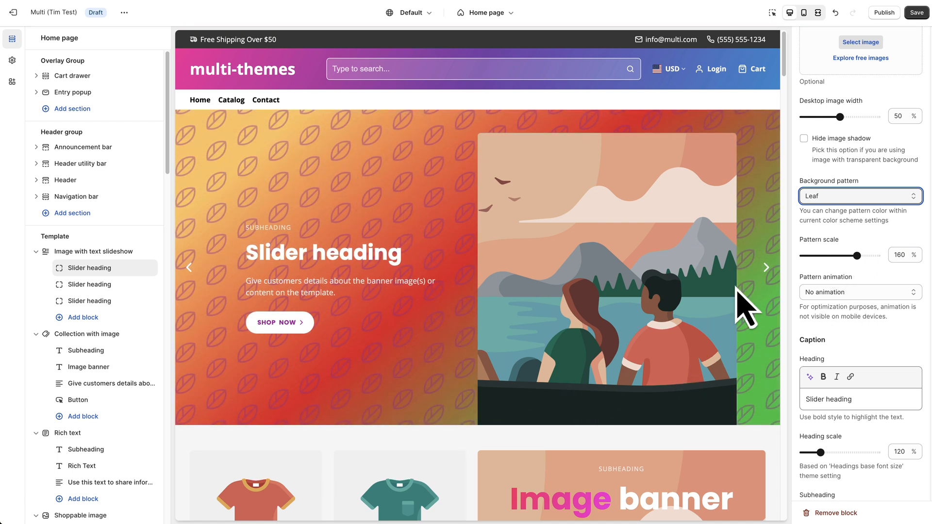
mouse_move(327, 196)
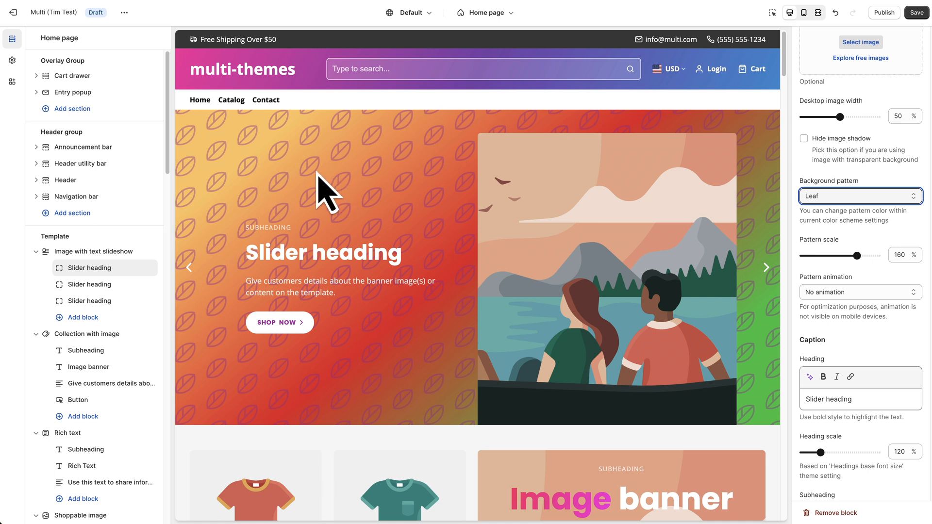
left_click_drag(856, 255, 834, 255)
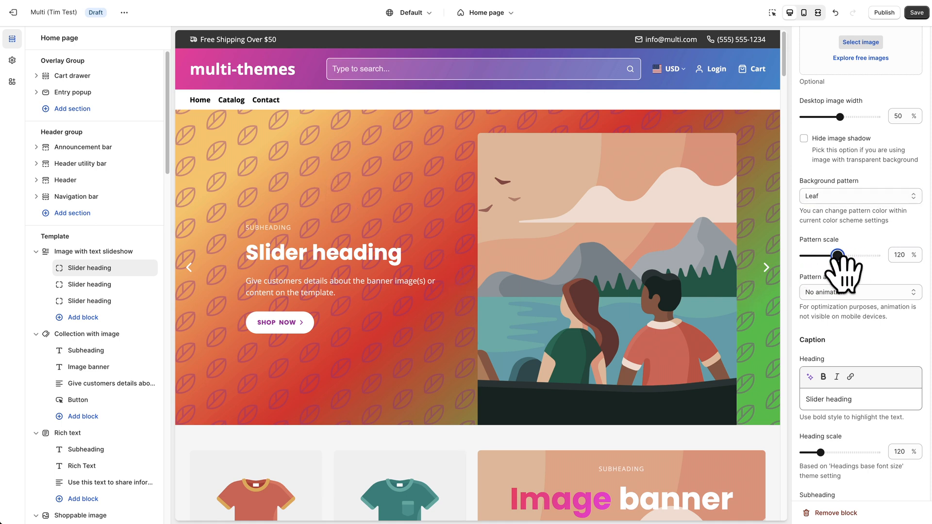
left_click_drag(845, 255, 831, 255)
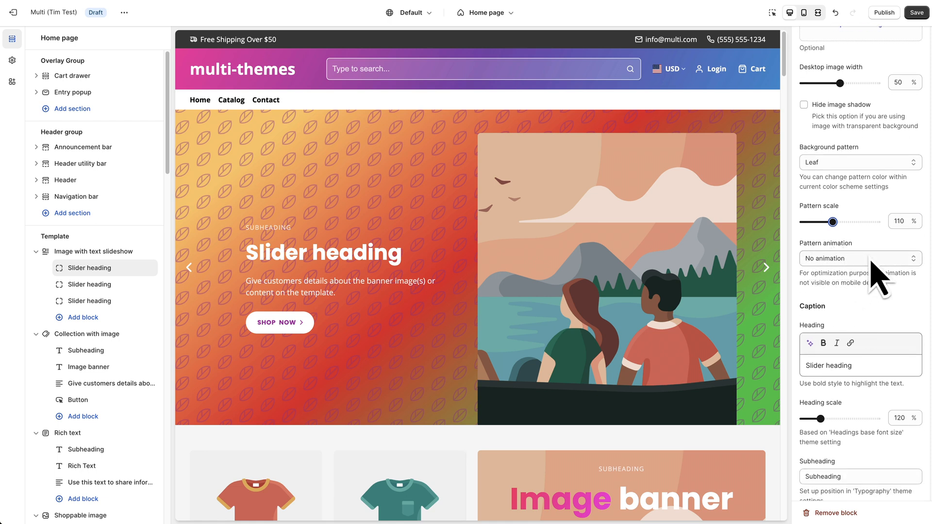
mouse_move(877, 288)
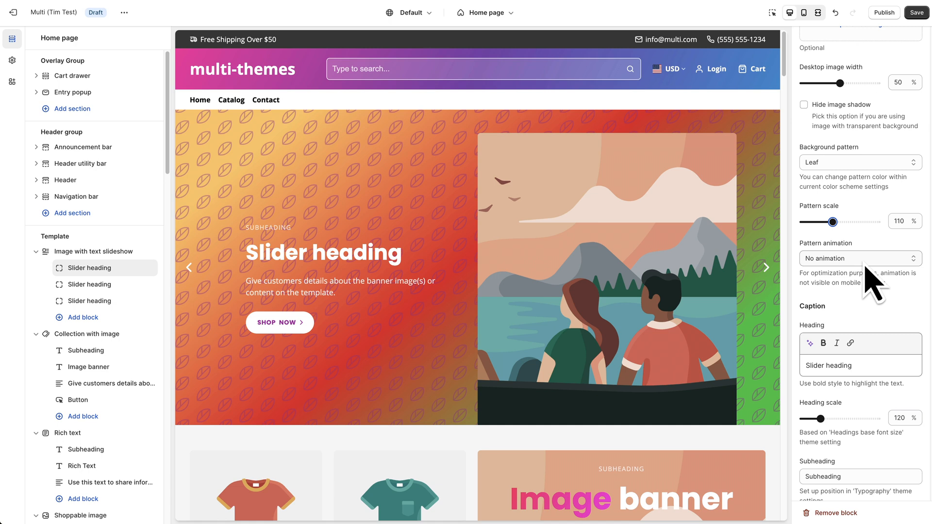
Set the leaf pattern's animation direction to Top right.
left_click(858, 258)
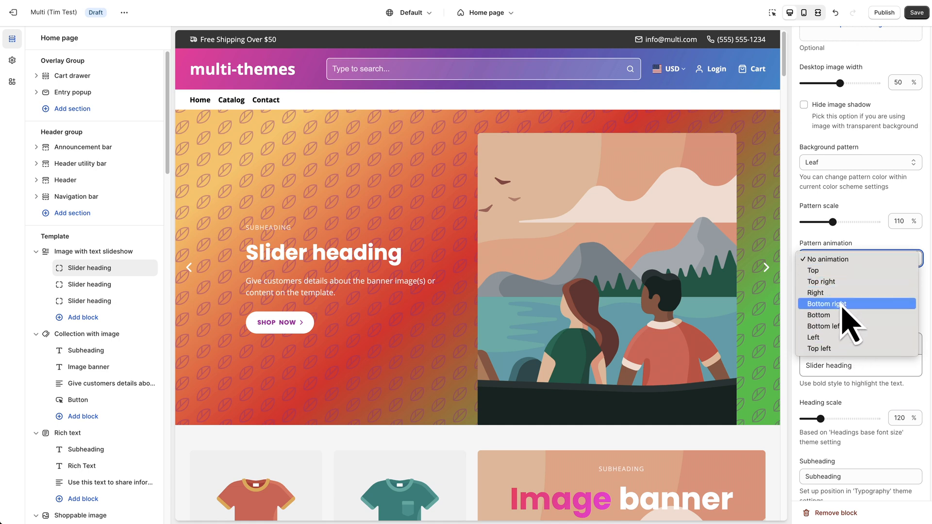
mouse_move(829, 270)
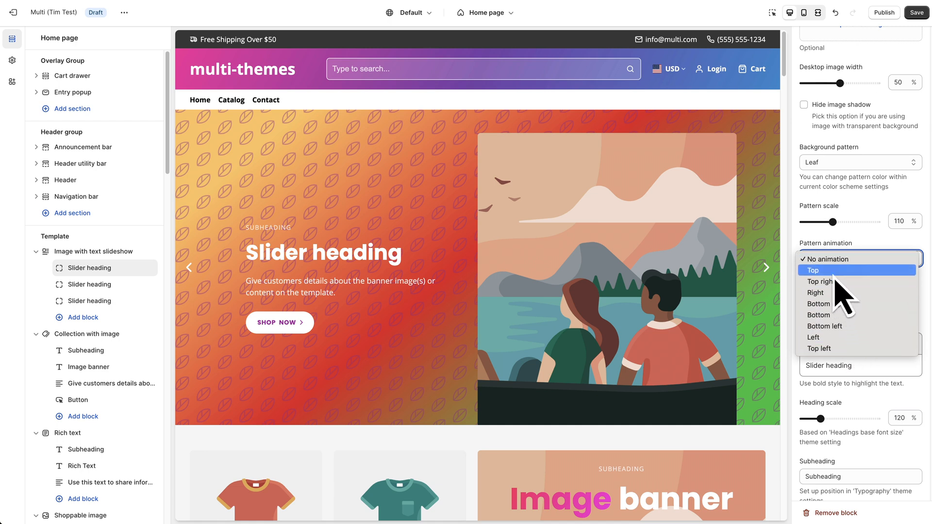
mouse_move(838, 282)
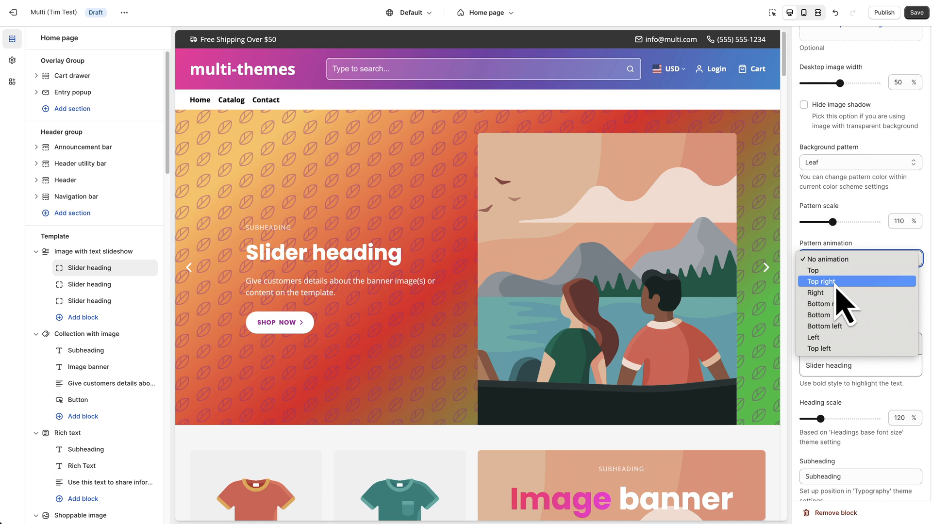
left_click(821, 281)
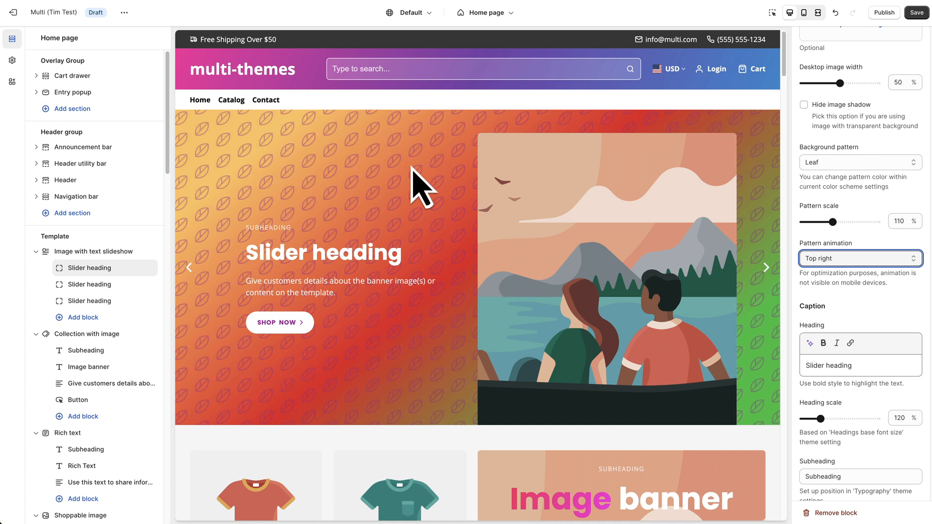
mouse_move(322, 190)
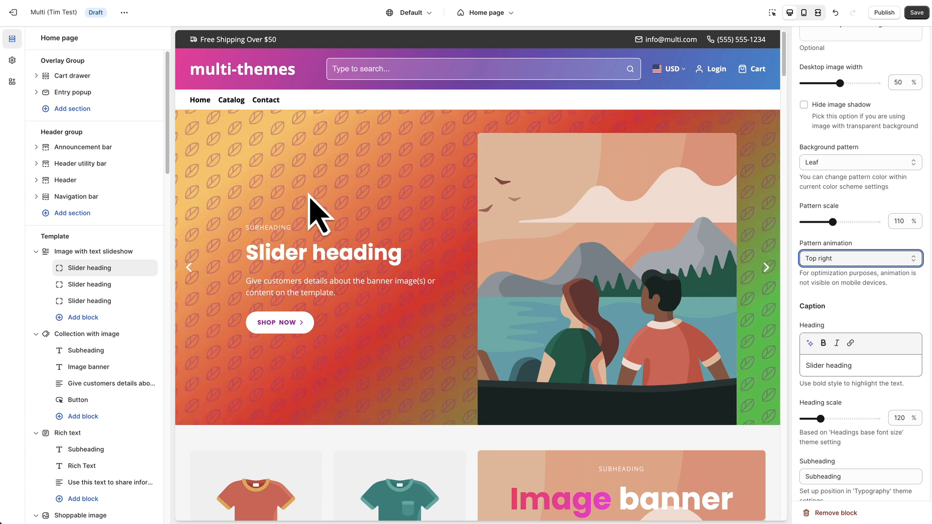
Scroll down the home page and select the Text marquee section's settings.
scroll("down", 3)
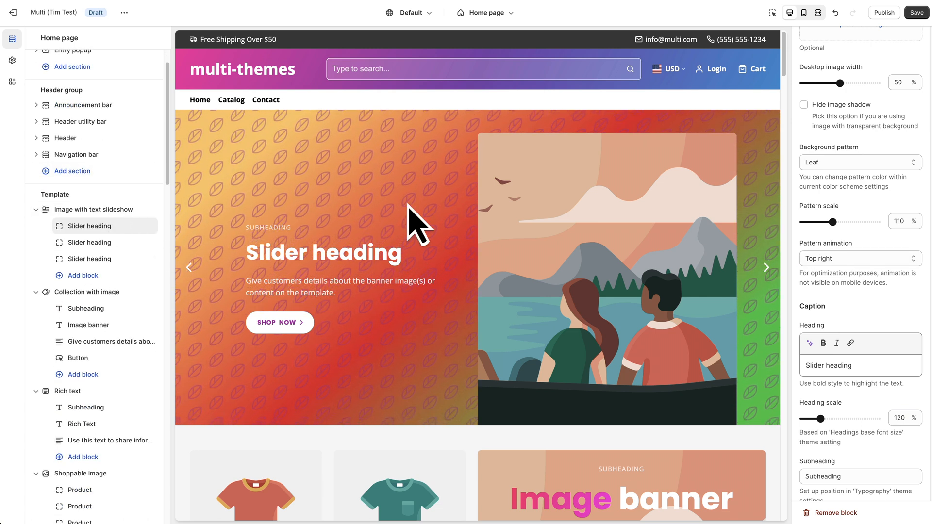
scroll("down", 3)
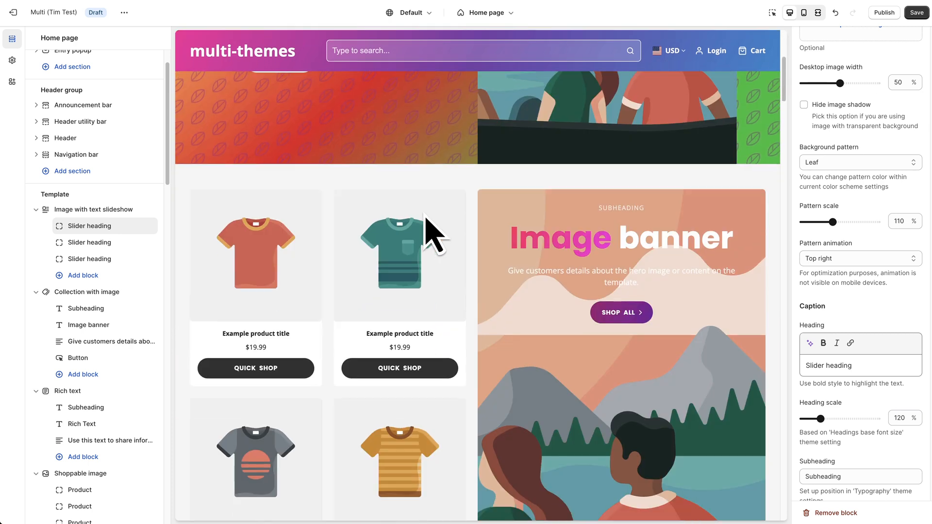
scroll("down", 3)
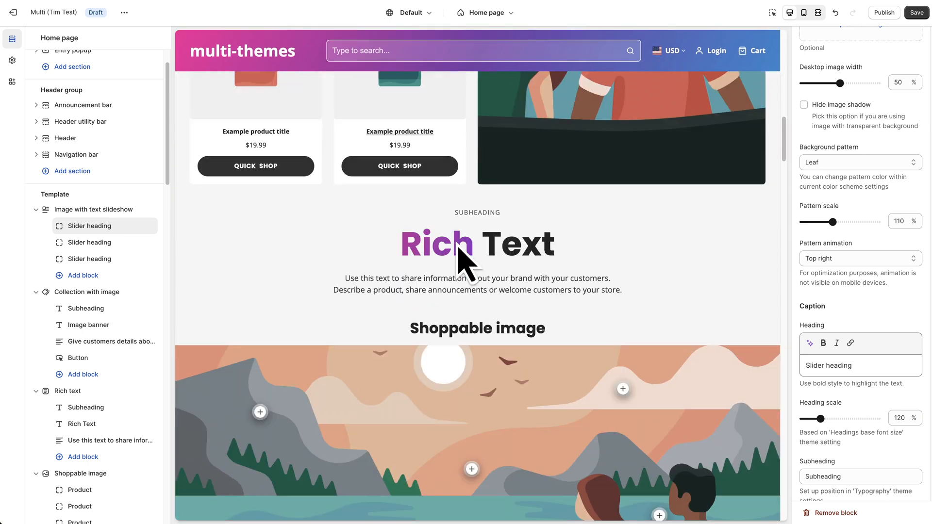
scroll("down", 3)
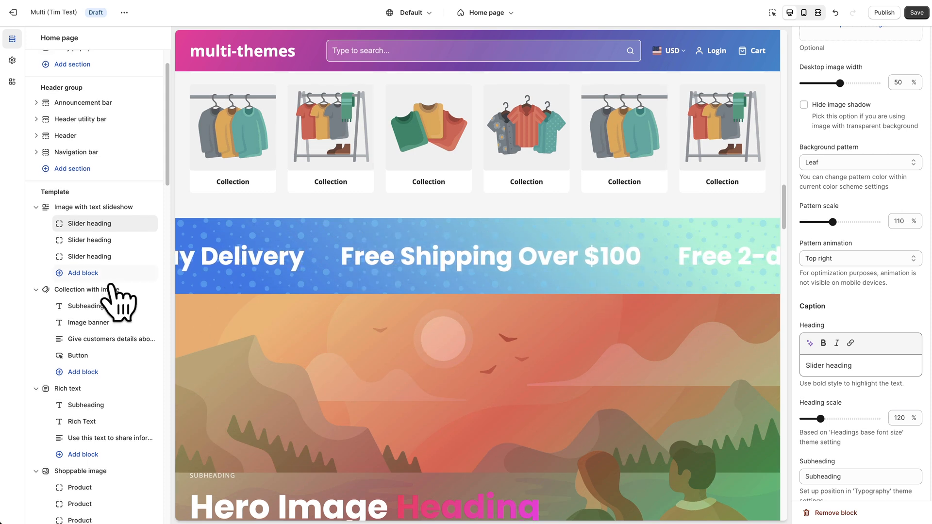
scroll("down", 3)
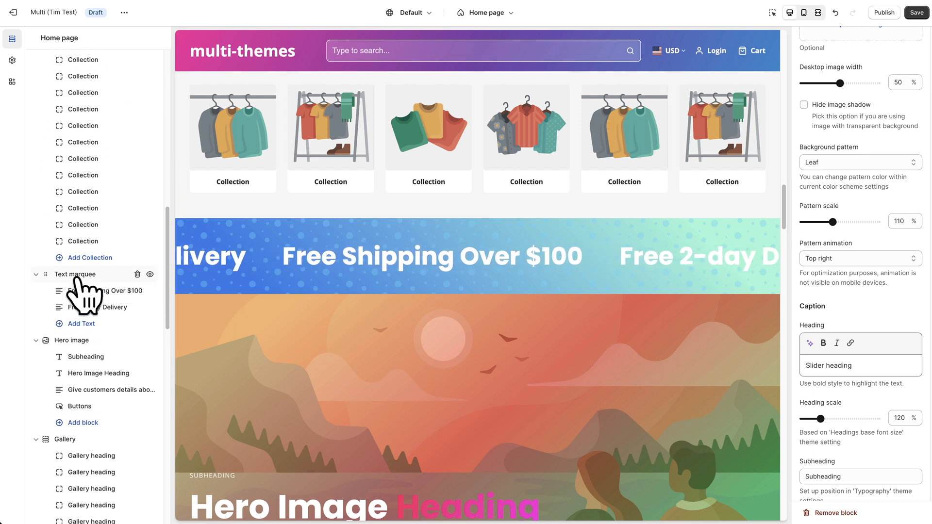
left_click(76, 274)
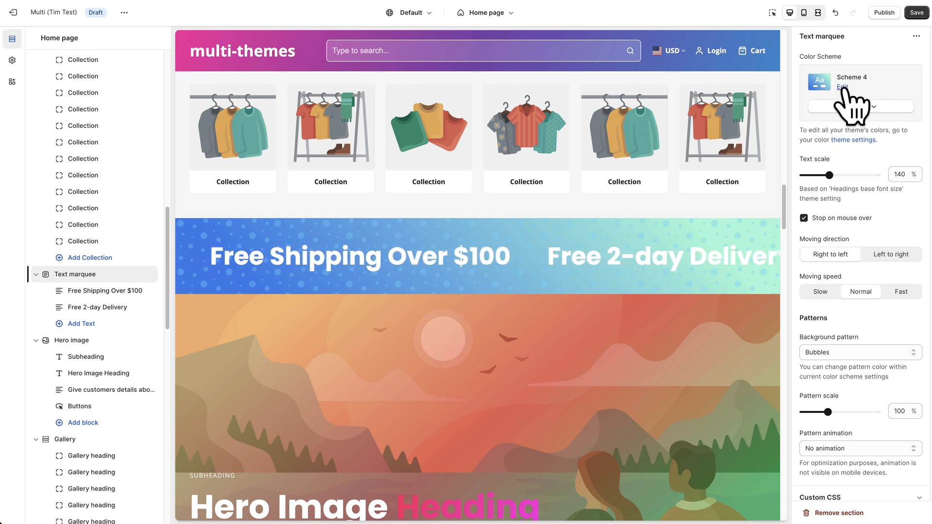
Assign Scheme 3 to the Text marquee so its banner shows the orange-red-green gradient with bubbles.
left_click(843, 88)
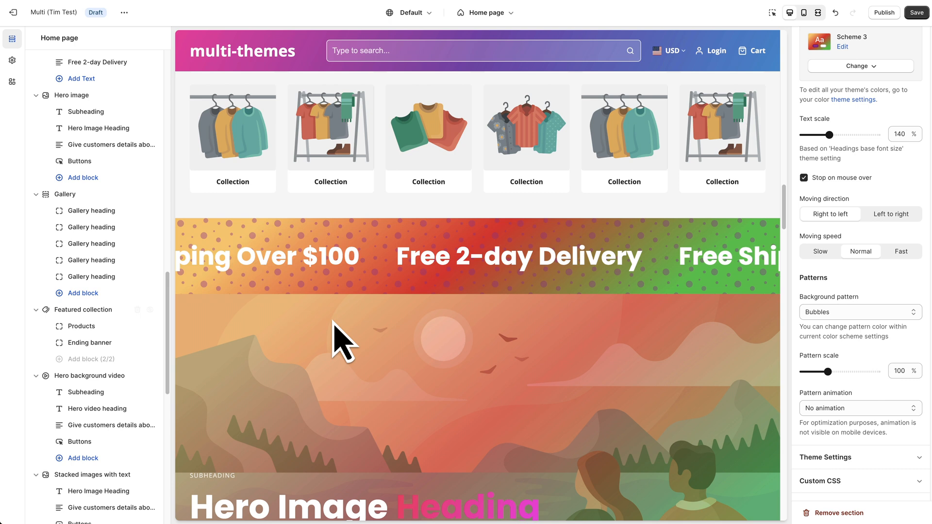
scroll("down", 3)
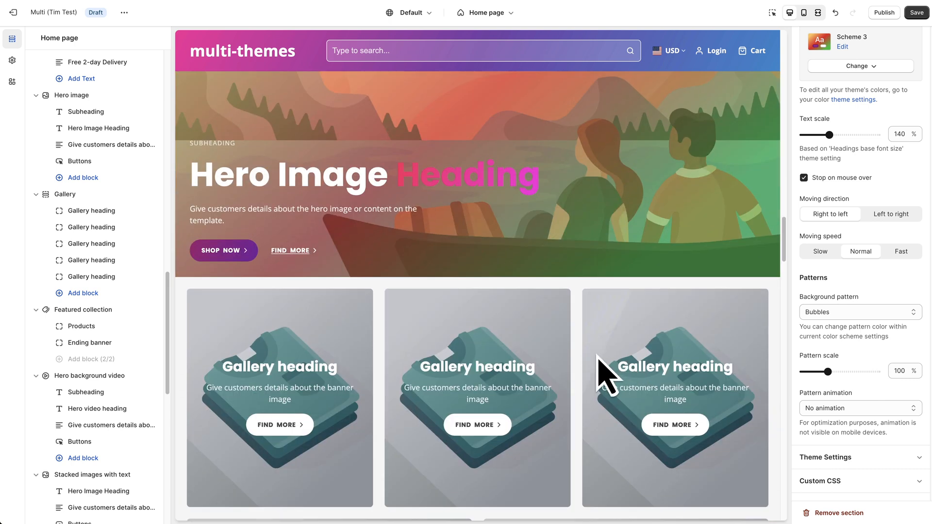
scroll("down", 3)
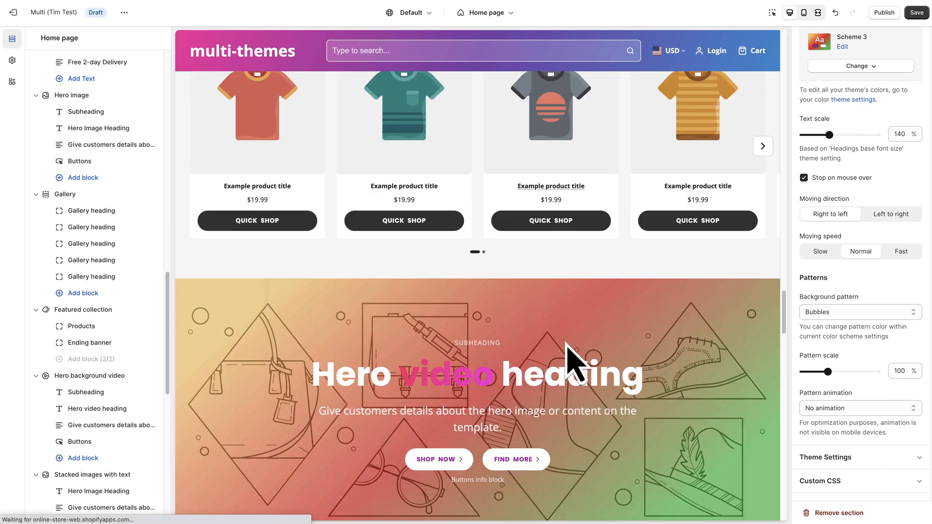
scroll("down", 3)
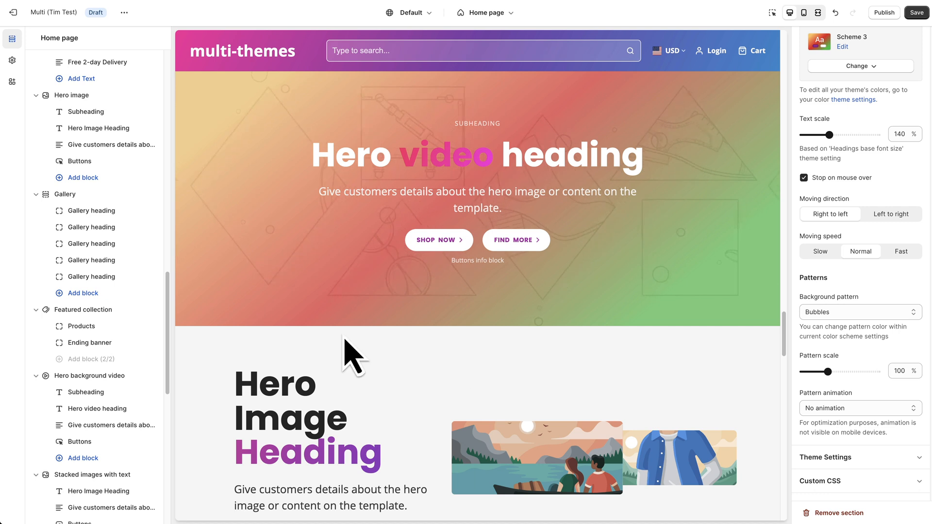